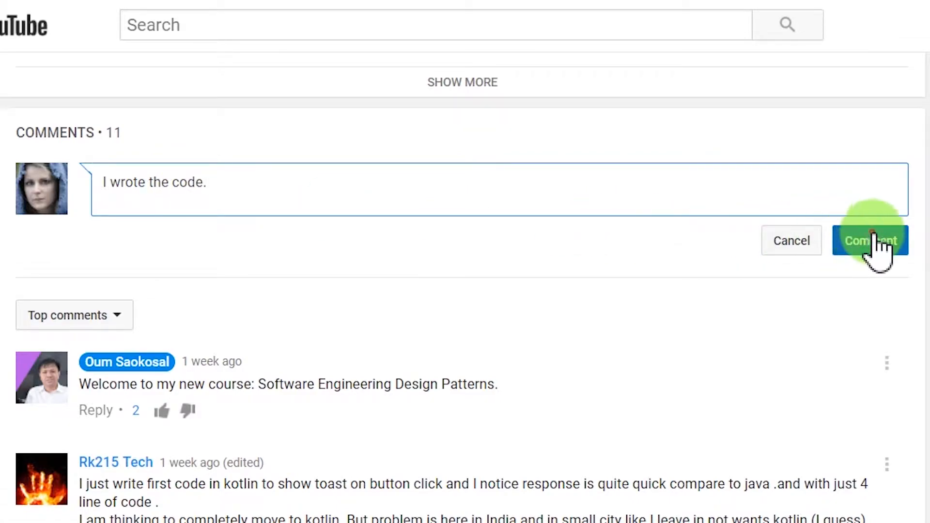
Post the follow-up comment "i'm not clear. Can u explain it a bit more".
click(869, 240)
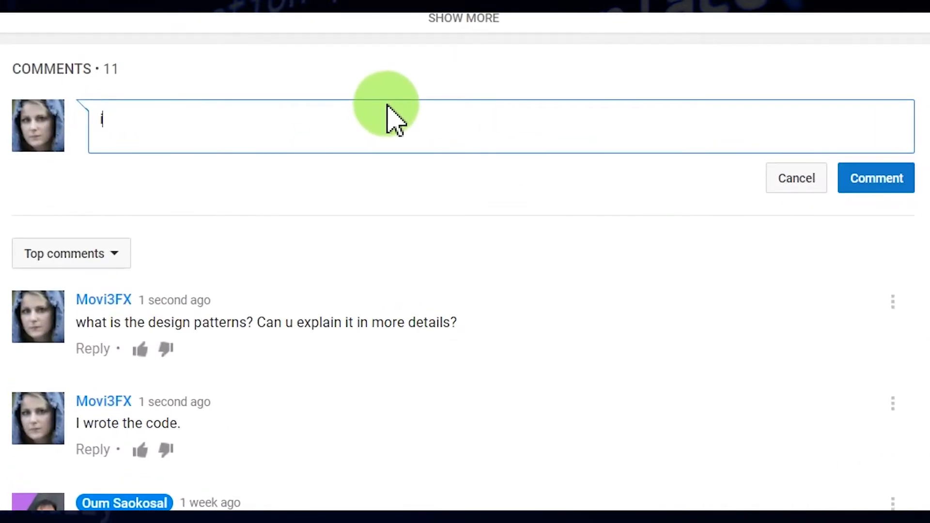
text(i'm not clear. Can)
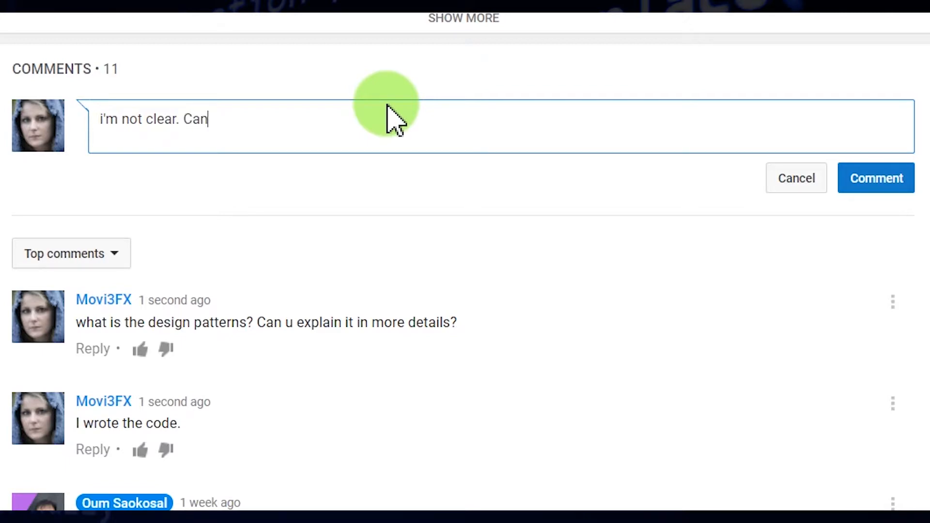
text(u explain it a bit more)
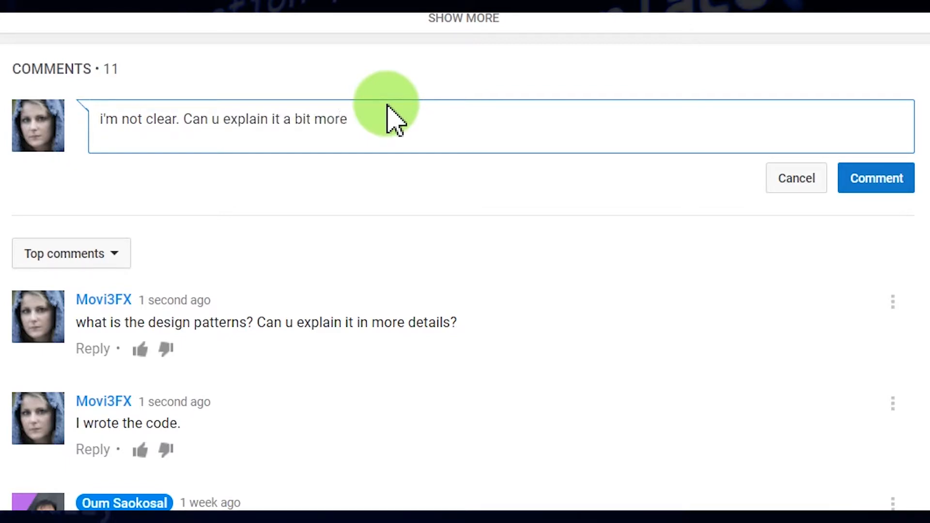
click(875, 179)
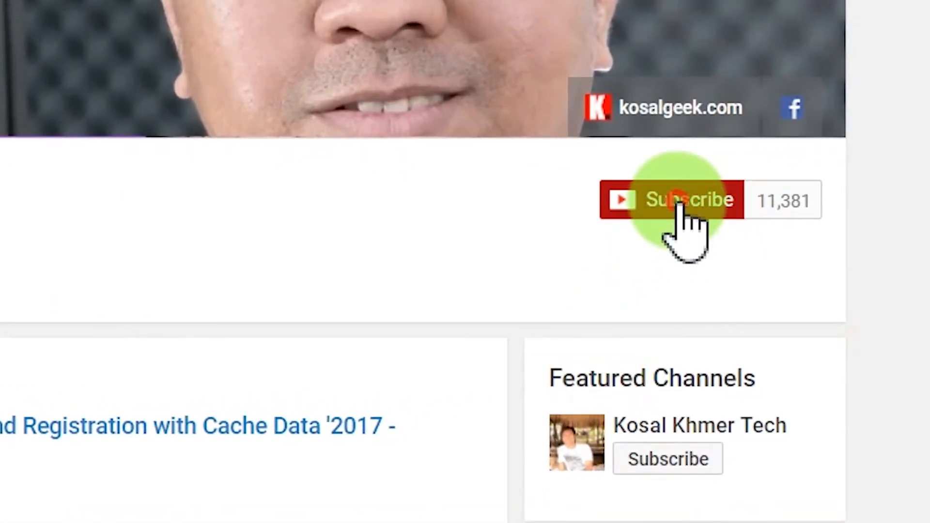
Subscribe to the channel and opt in to all its notifications.
click(669, 200)
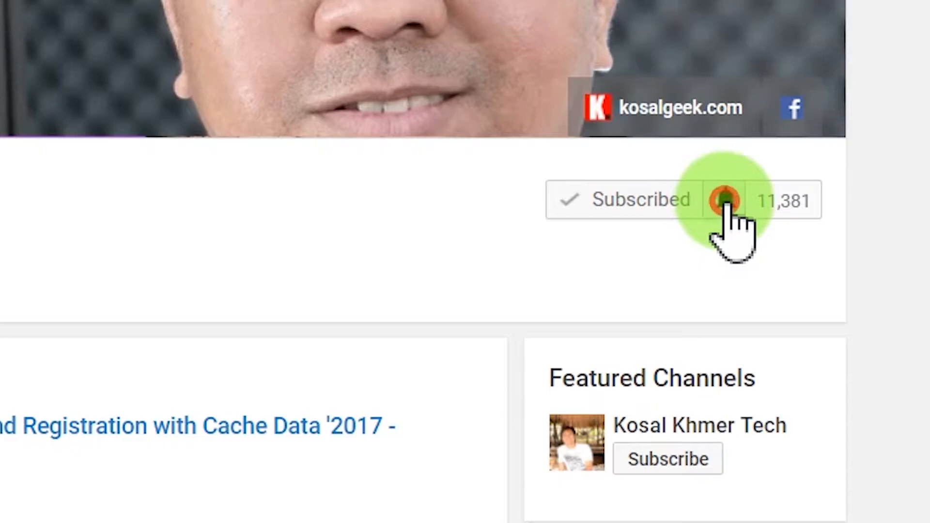
click(724, 200)
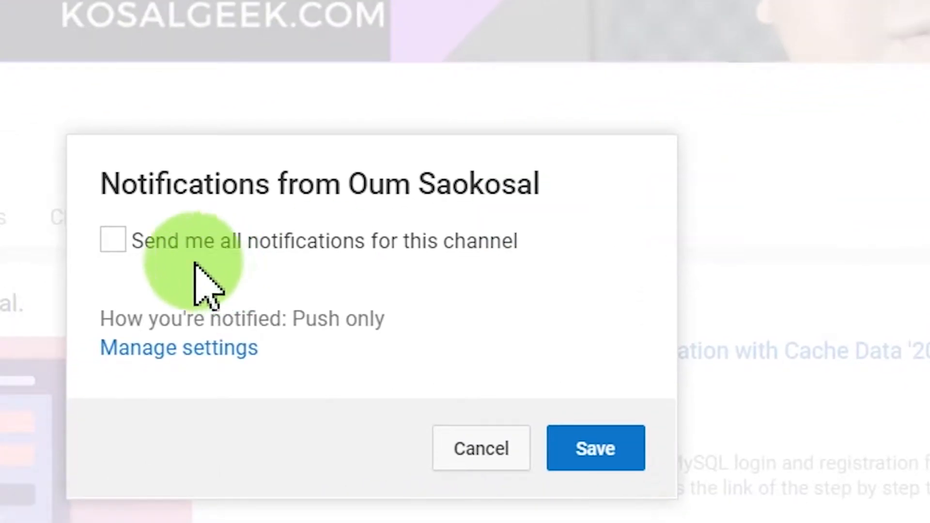
click(594, 447)
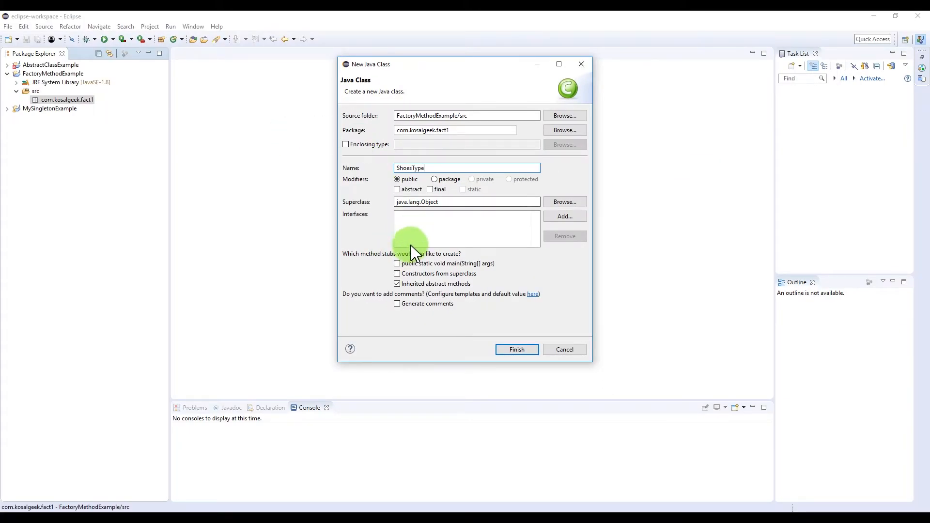
Create ShoesType and declare 'public abstract double getPrice();' in its body.
click(515, 350)
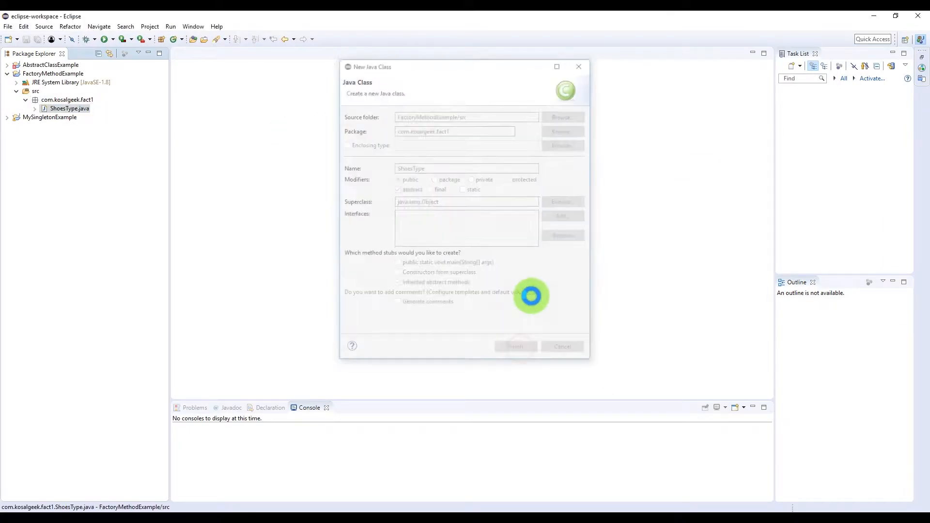
click(513, 345)
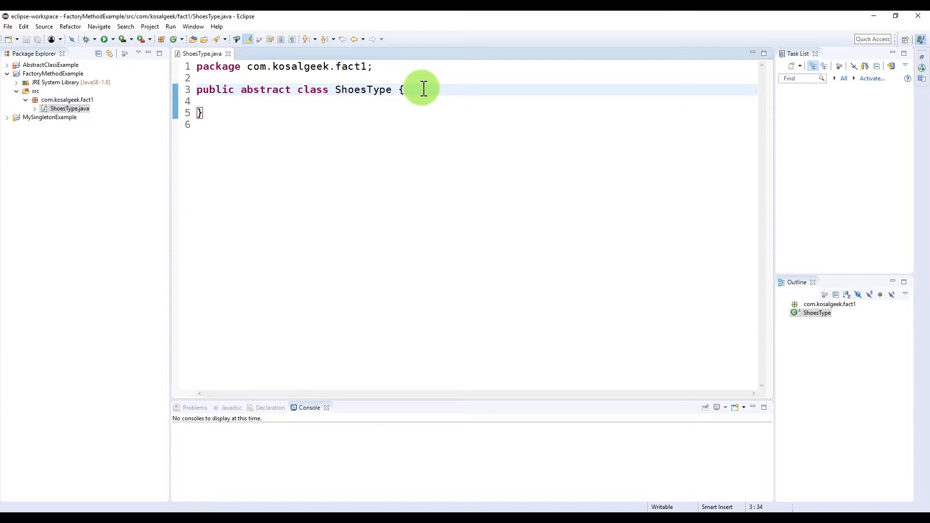
text(public)
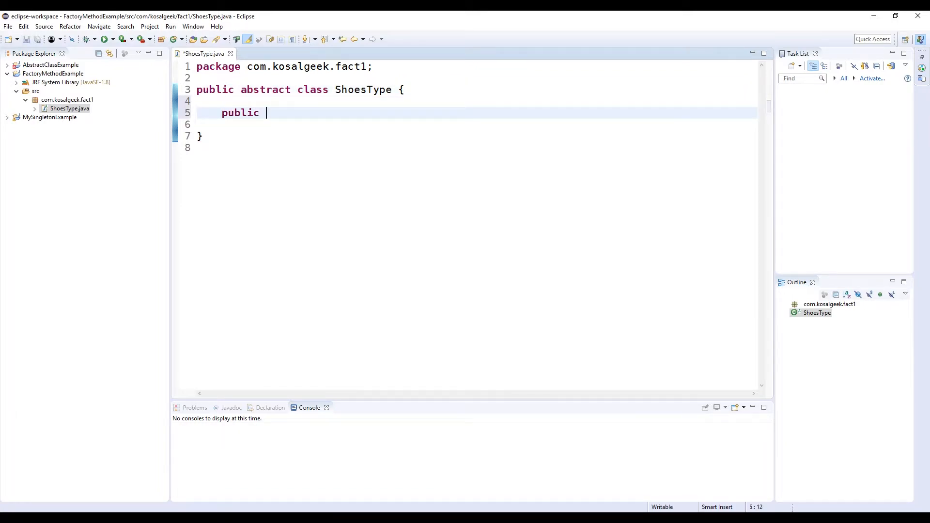
text(double getPrice();)
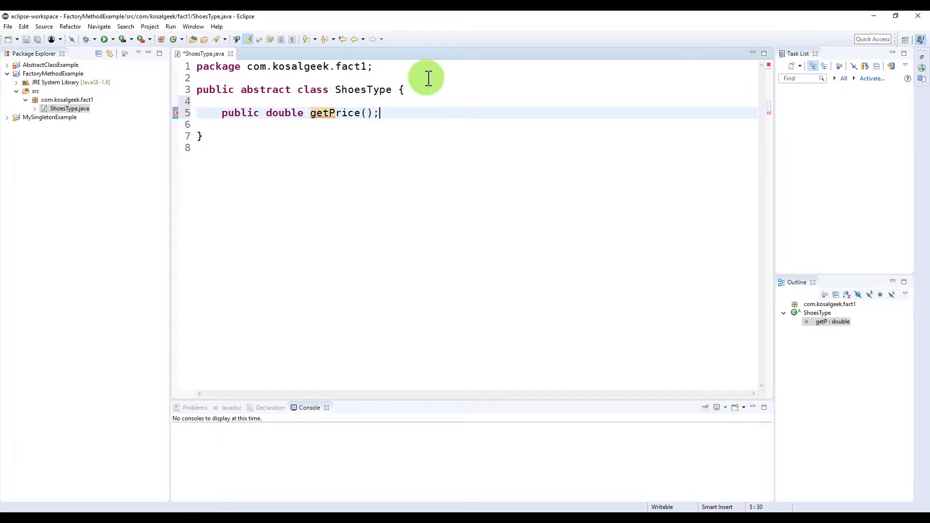
text(abstract)
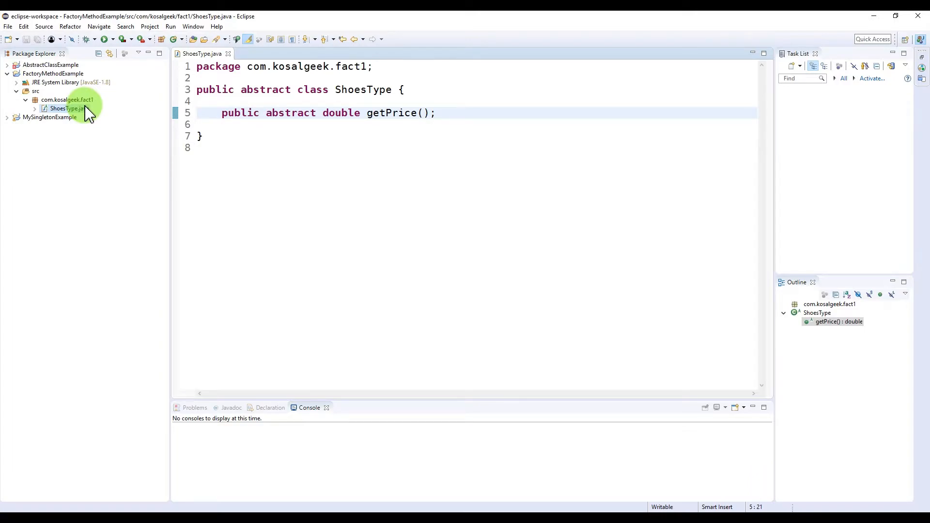
Create class Boot extending ShoesType with getPrice returning 20.
right_click(67, 99)
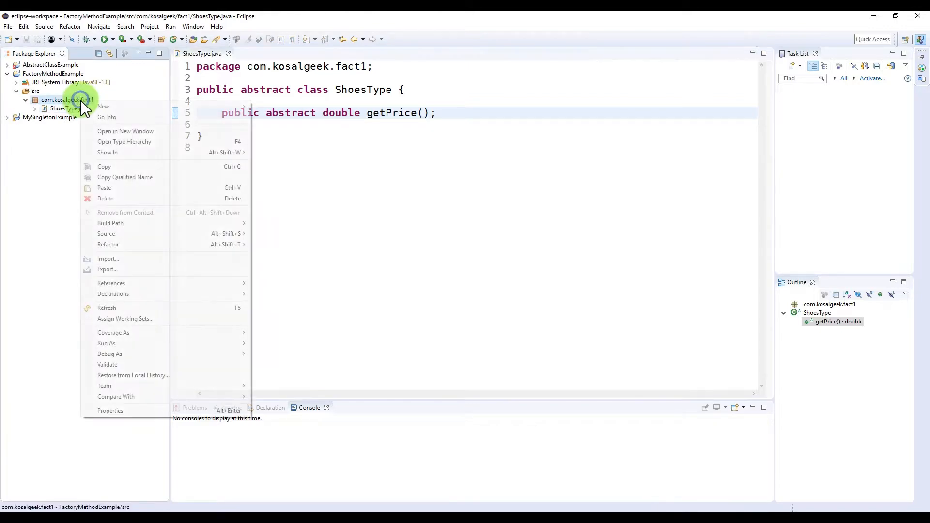
mouse_move(103, 107)
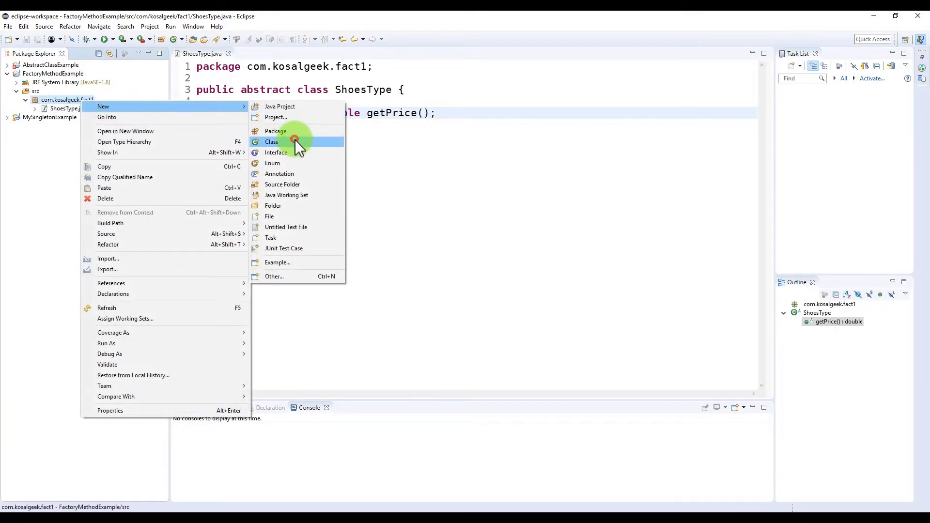
click(271, 141)
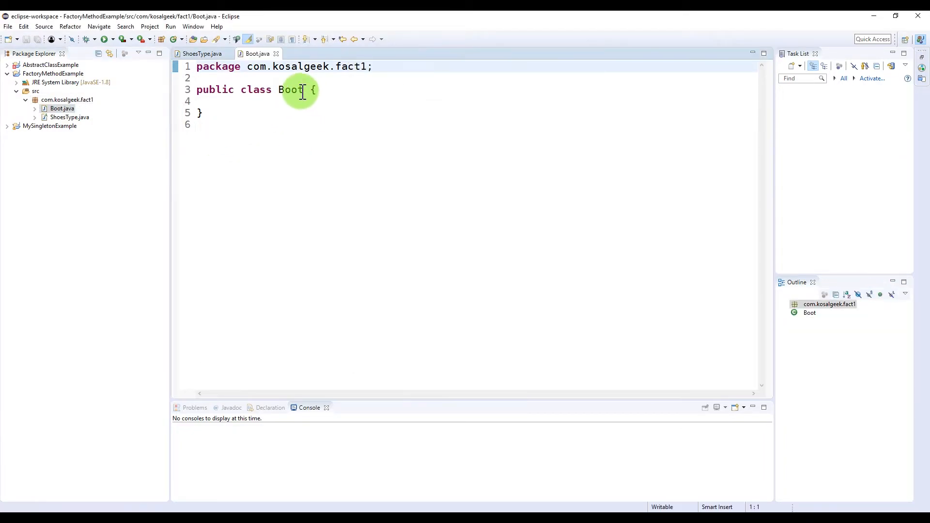
text(extends)
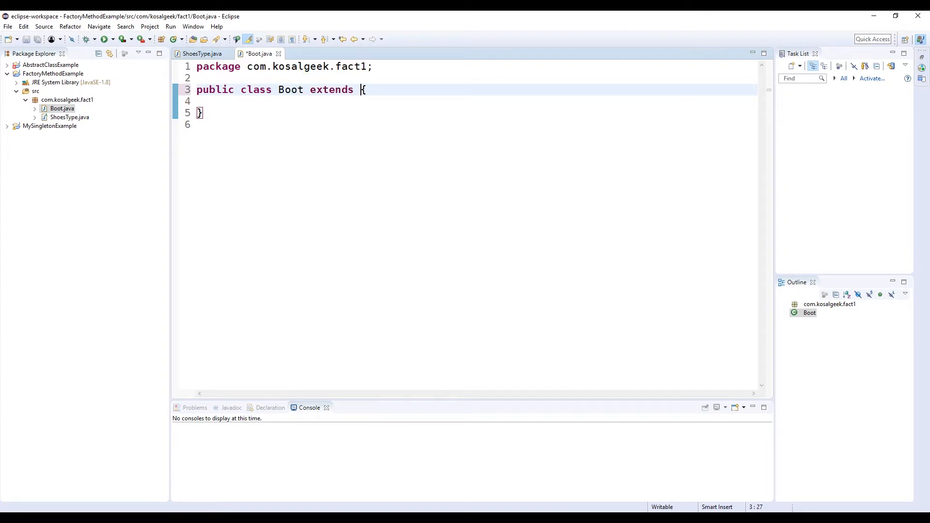
text(Sh)
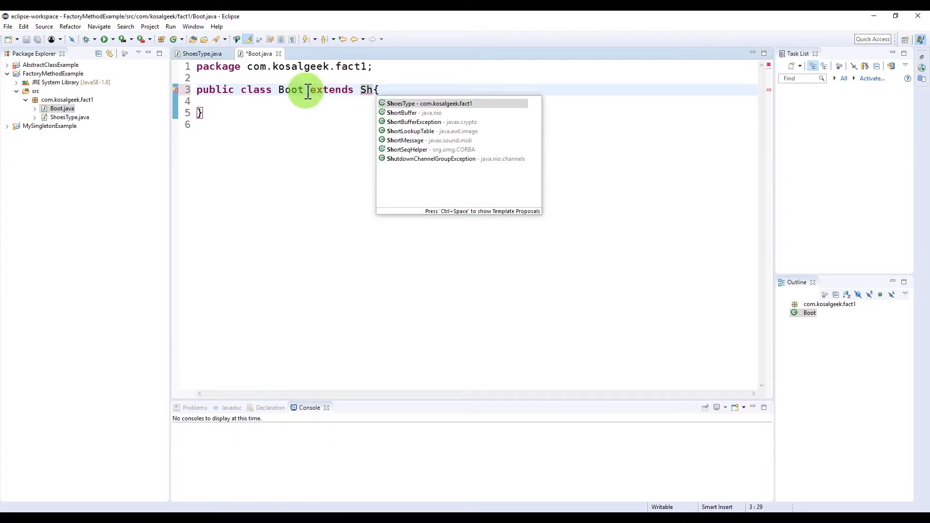
click(429, 104)
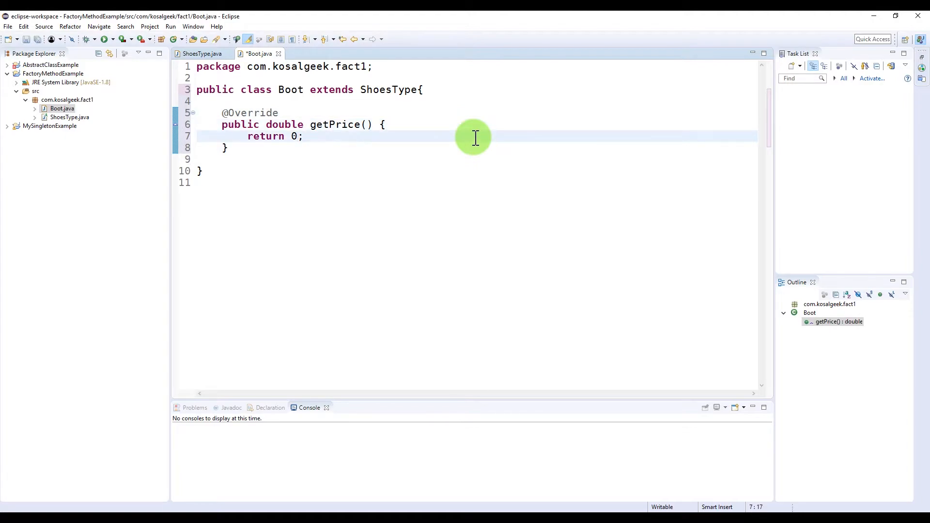
text(2)
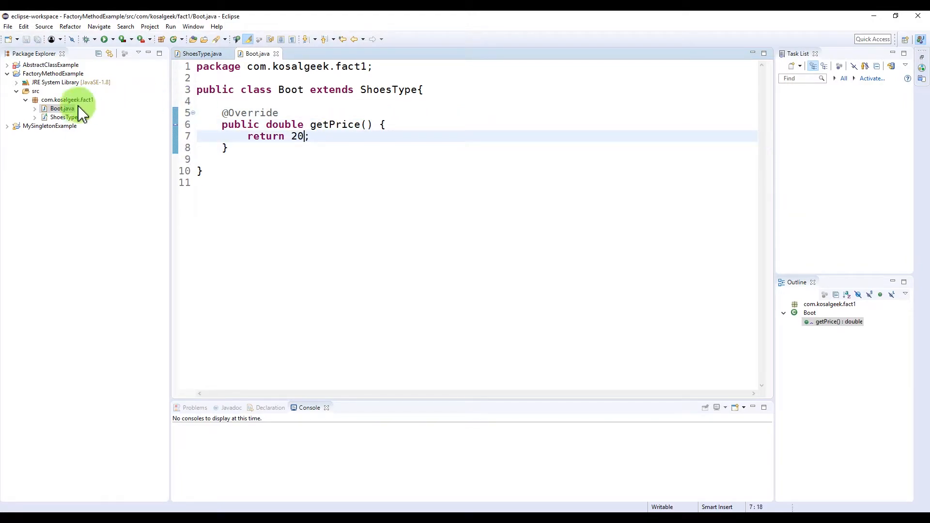
Create class FlipFlop extending ShoesType and quick-fix in the missing getPrice method.
right_click(67, 98)
text(FlipDf)
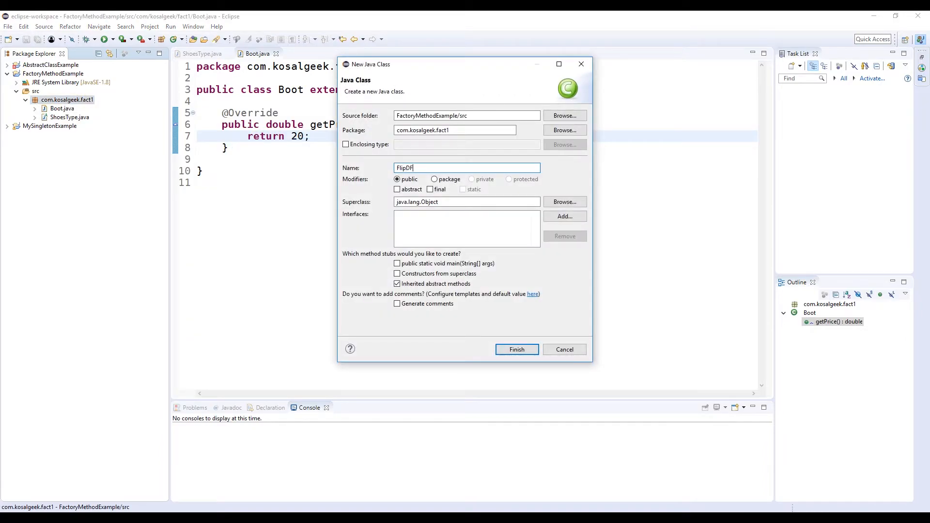
click(515, 350)
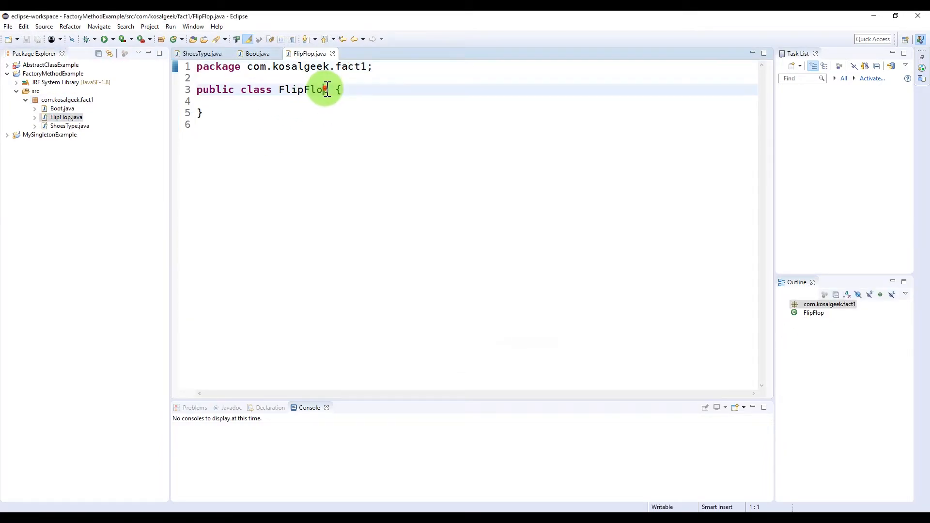
text(extends)
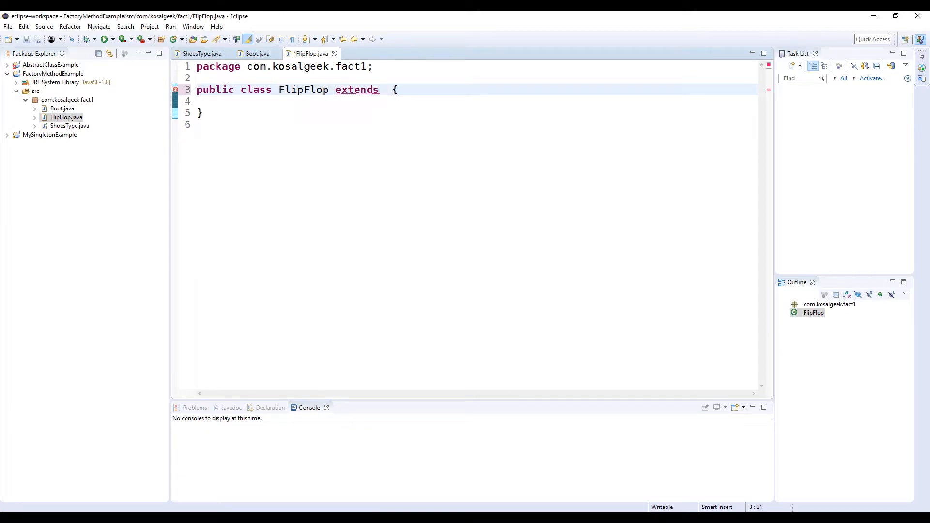
text(ShoesType)
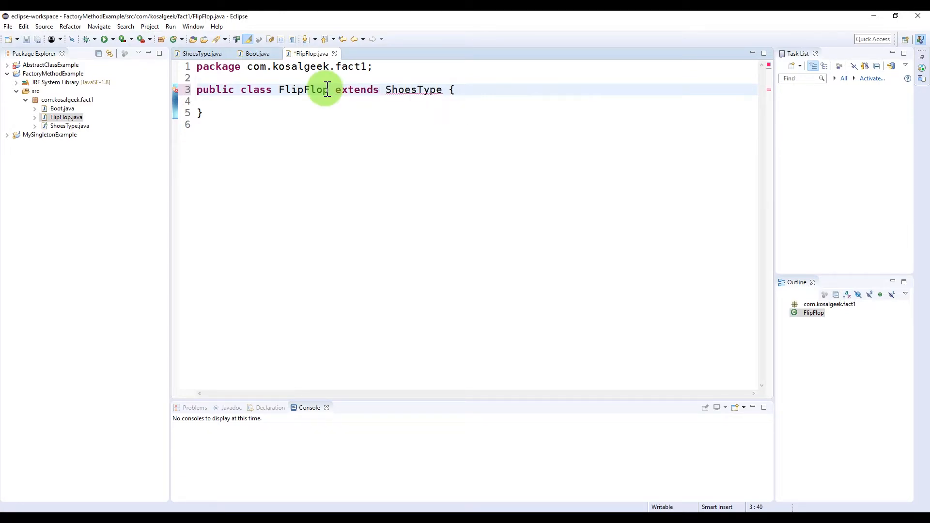
click(303, 89)
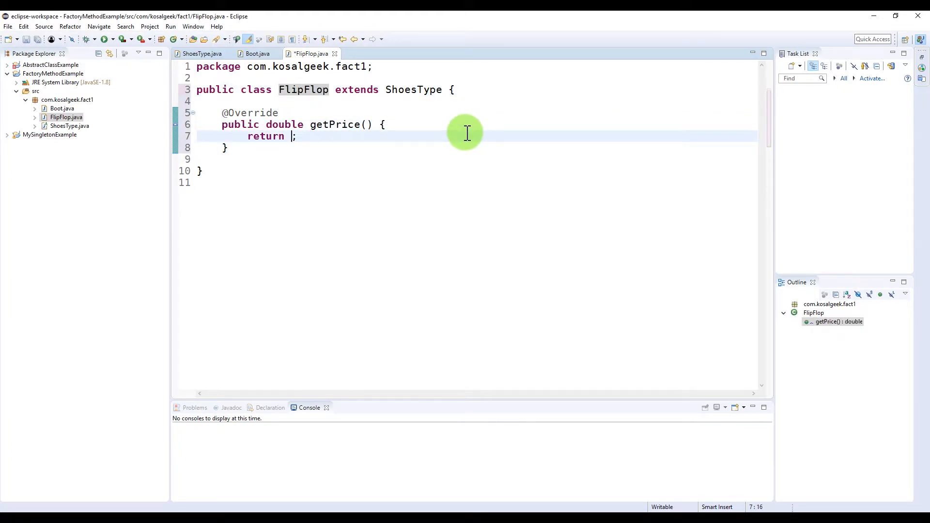
right_click(66, 99)
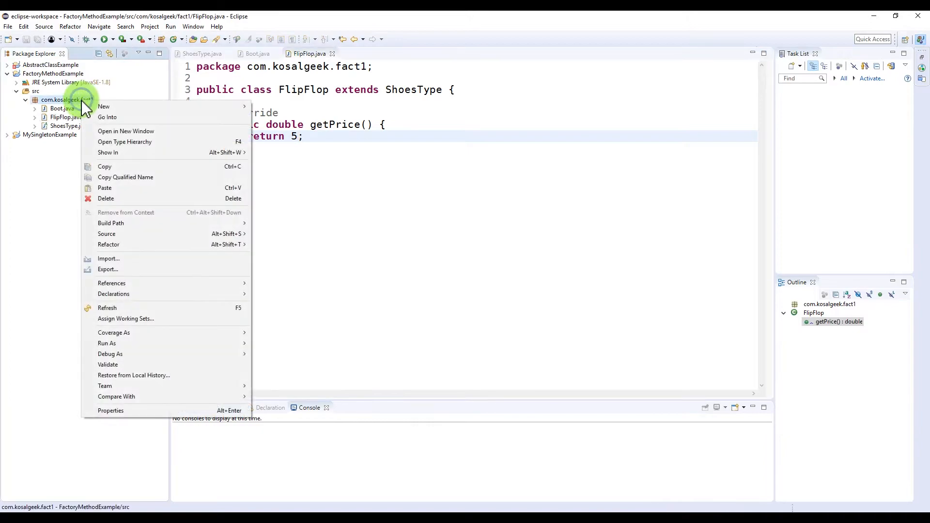
Create class HighHeel extending ShoesType with getPrice returning 40.
click(103, 106)
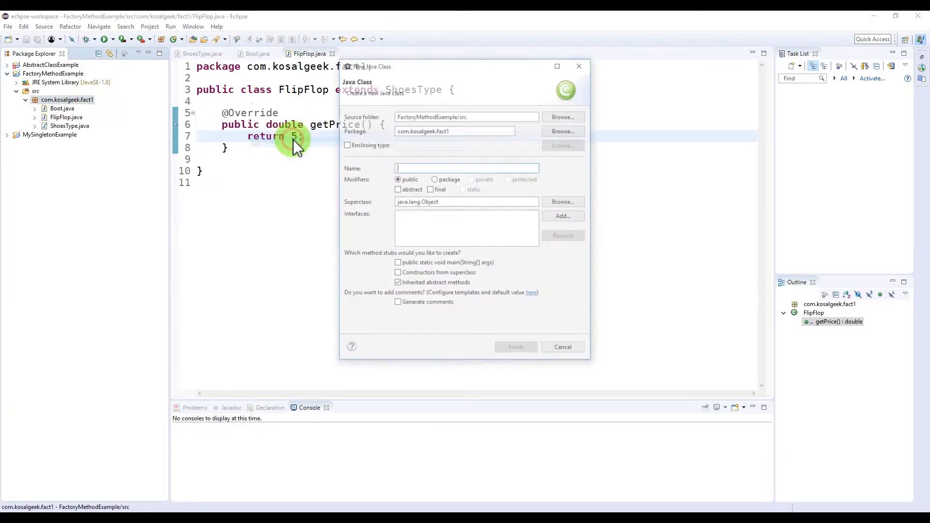
text(HighH)
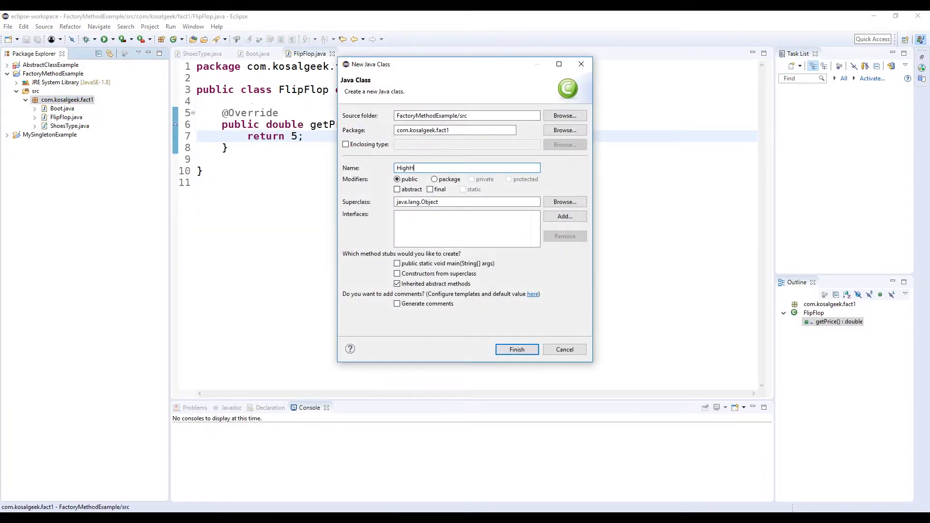
click(516, 349)
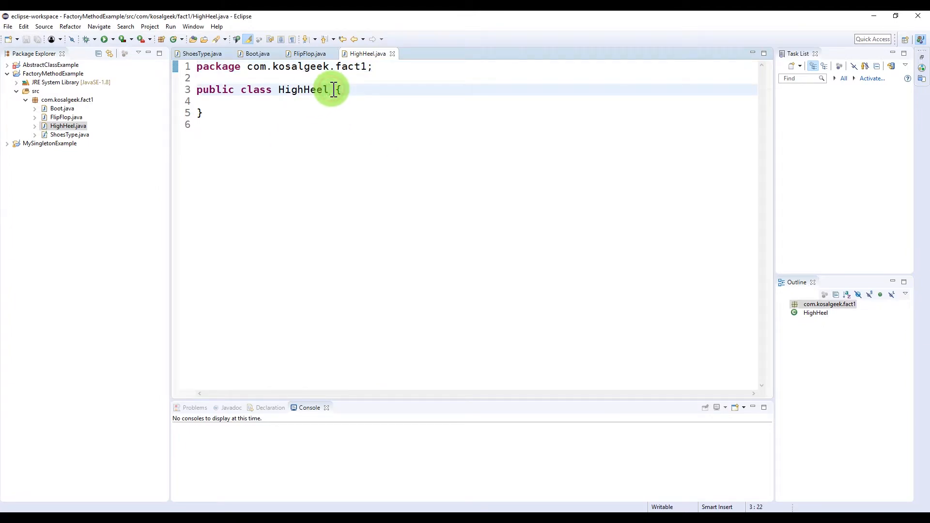
text(extends ShoesType)
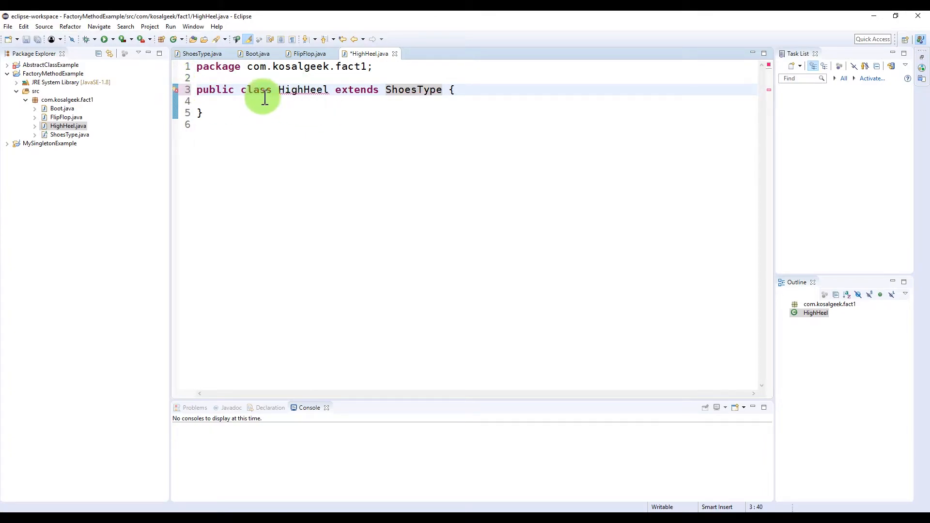
double_click(303, 89)
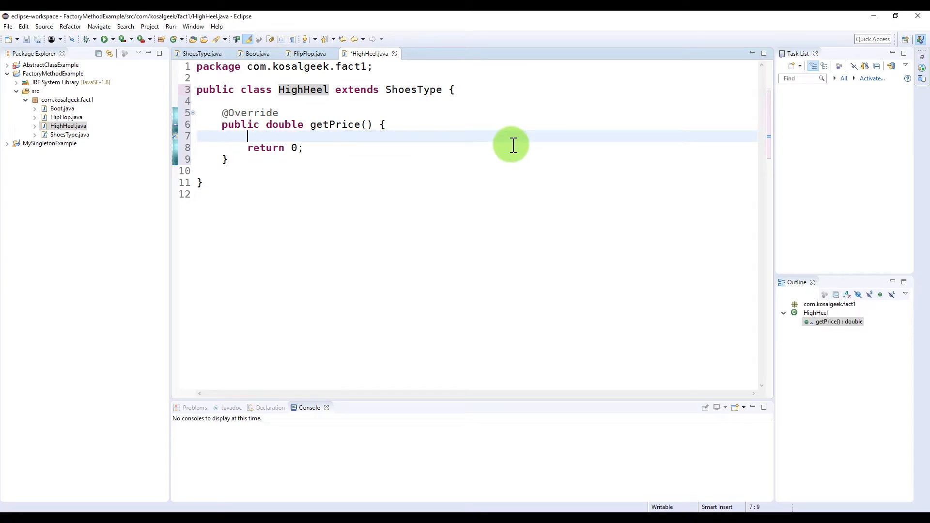
text(return 40;)
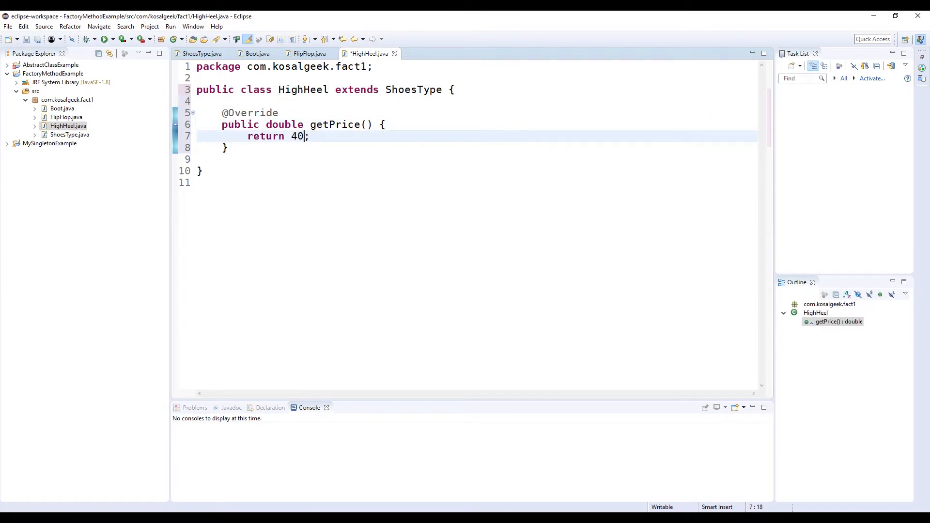
Create class Test whose main calls 'new Test();' and add a public Test constructor.
right_click(67, 99)
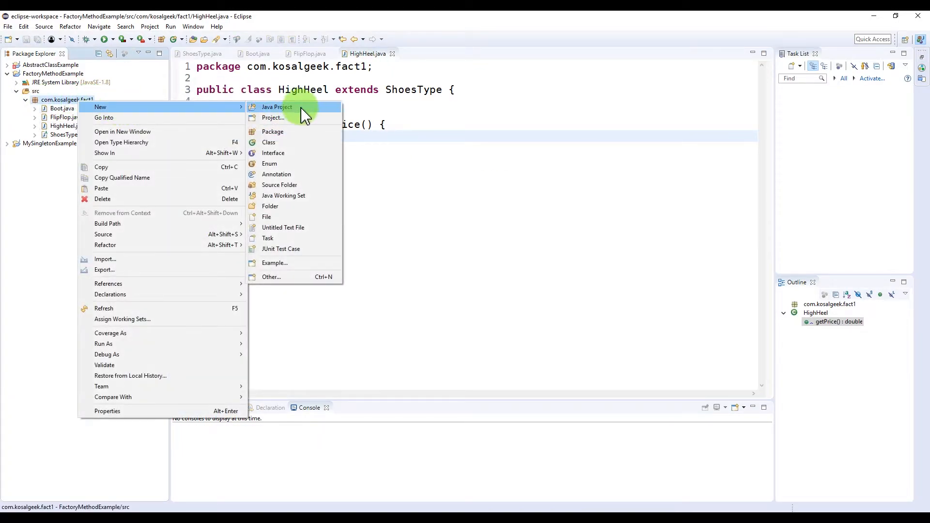
click(269, 142)
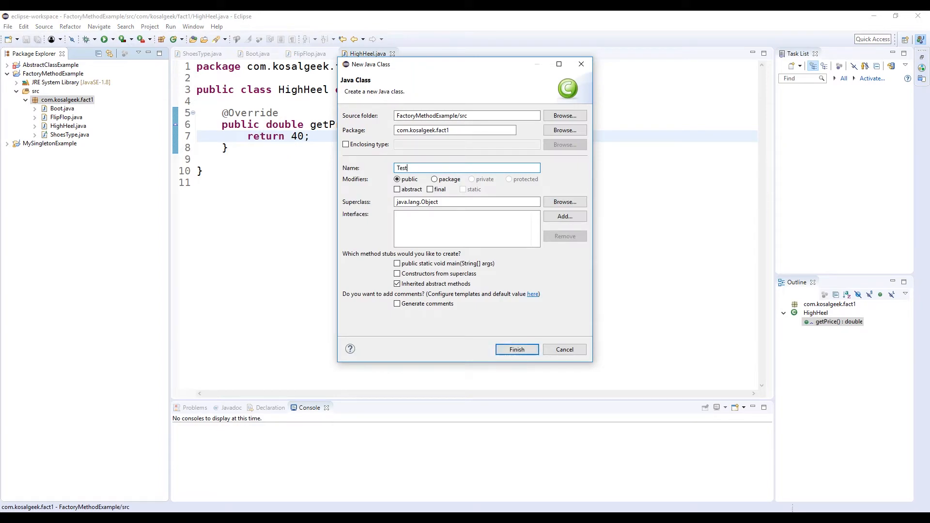
click(516, 349)
text(public static void main(String[] args) {)
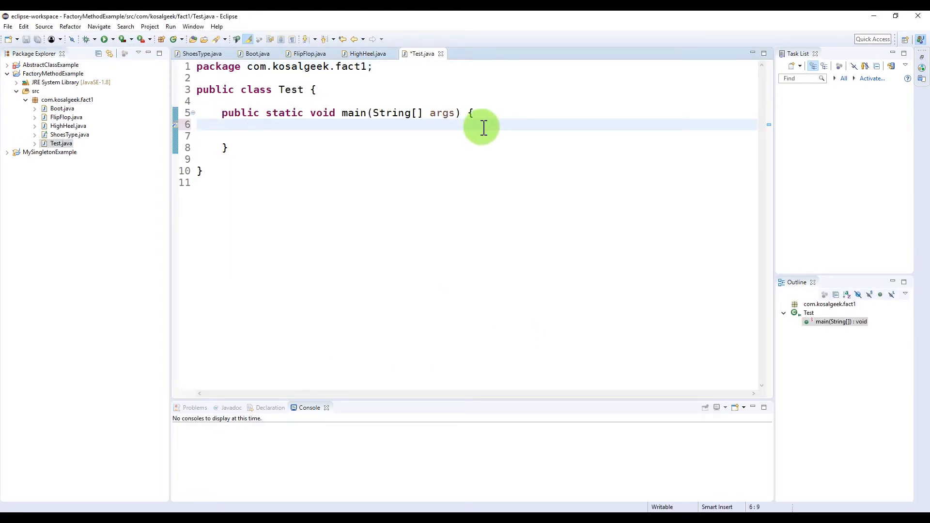
text(new Test();)
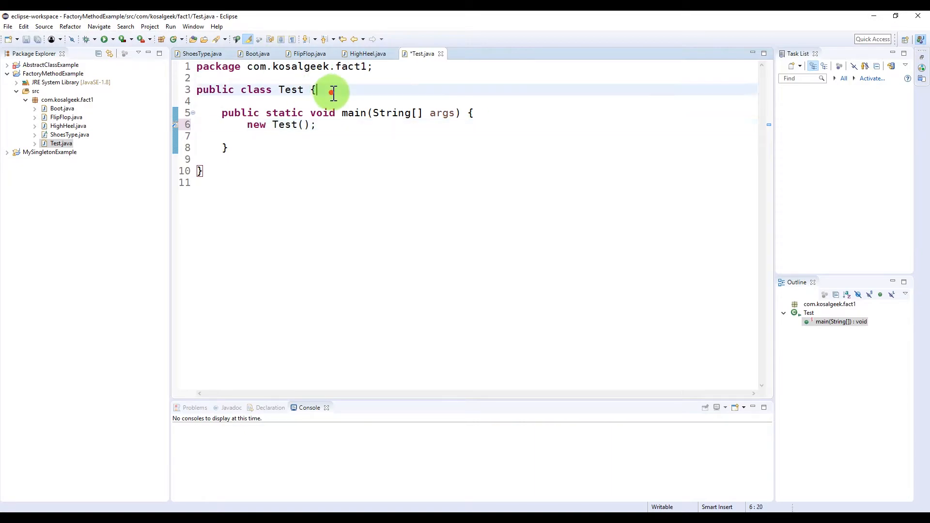
text(public Test() {)
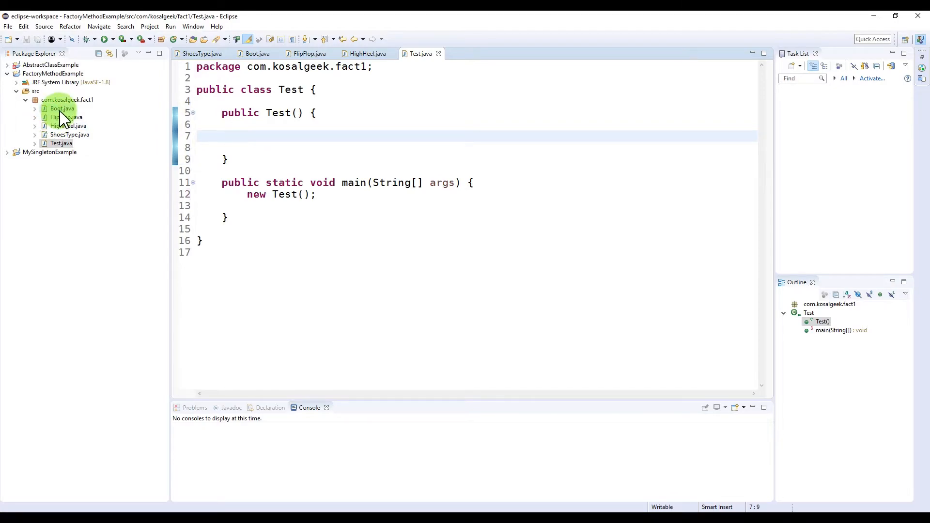
Create class ShoesFactory and declare 'public static ShoesType getShoes()'.
right_click(66, 100)
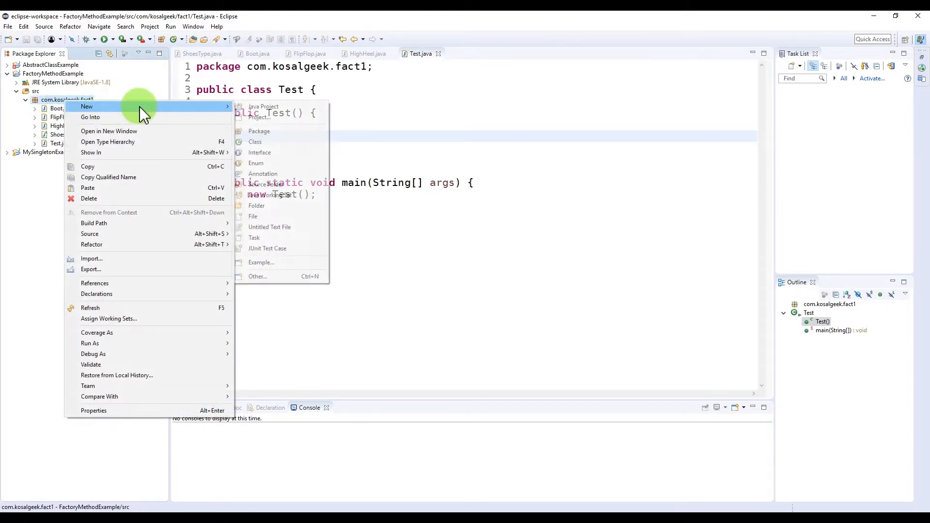
click(254, 141)
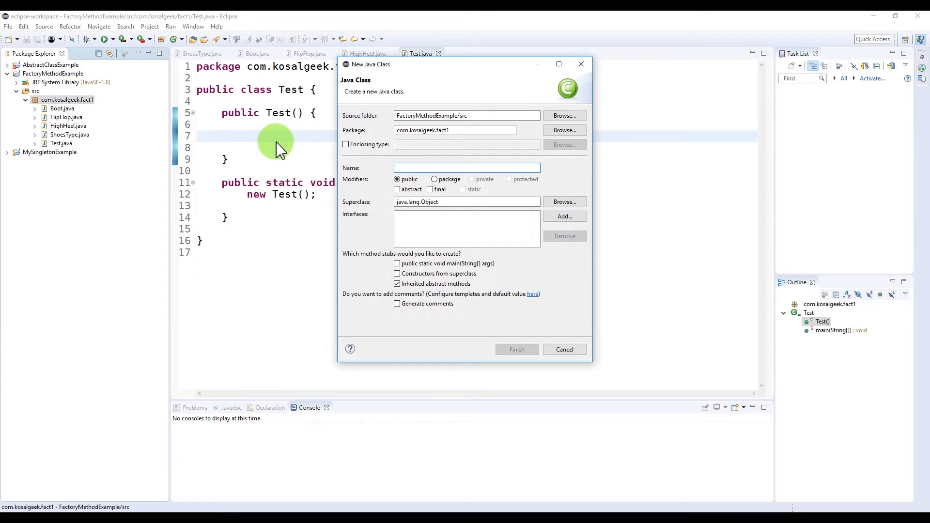
text(ShoesFac)
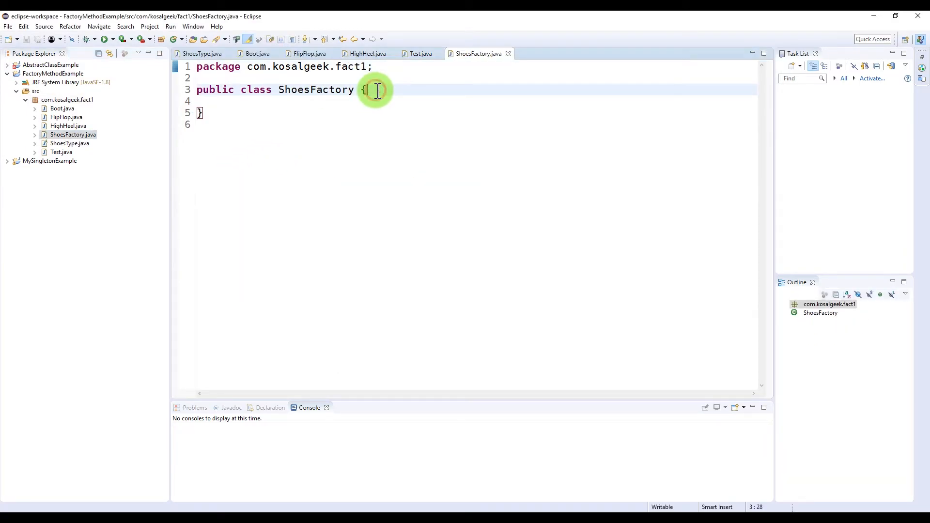
text(publ)
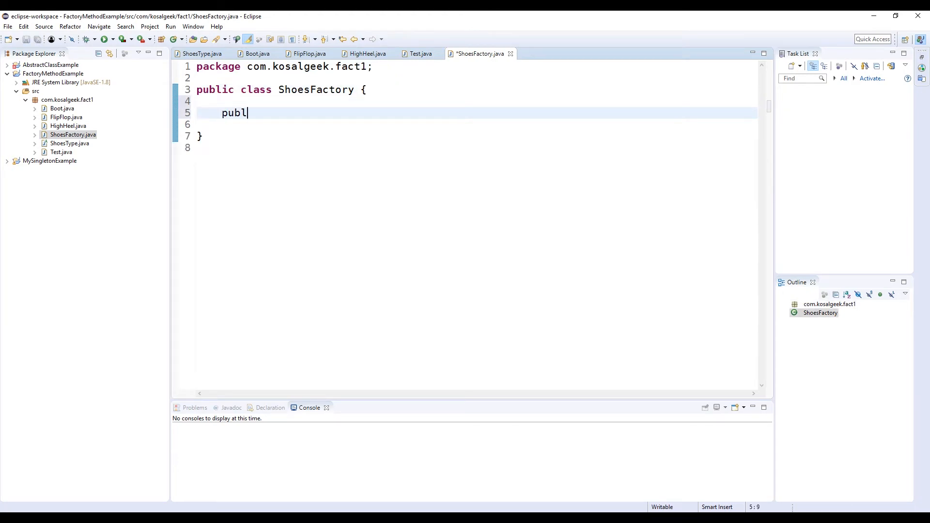
text(ic static)
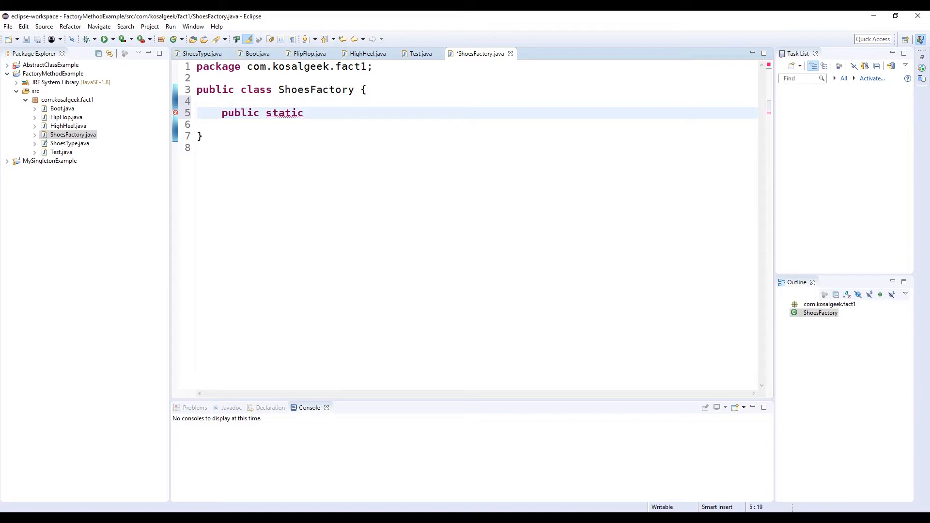
text(voi)
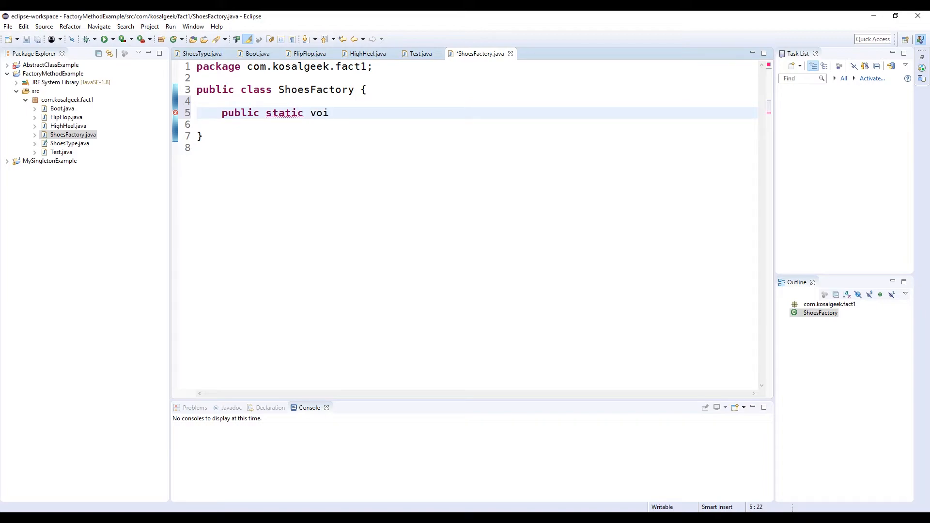
key(BackSpace)
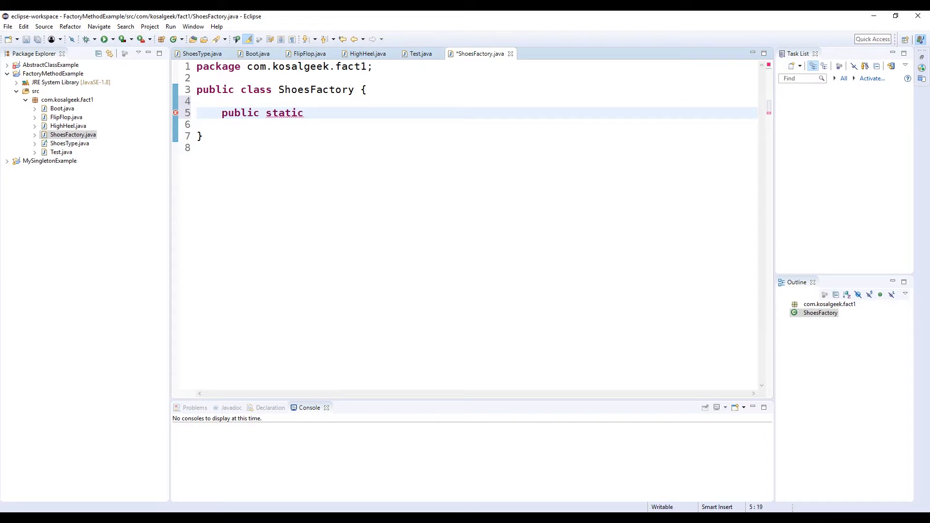
text(ShoesType)
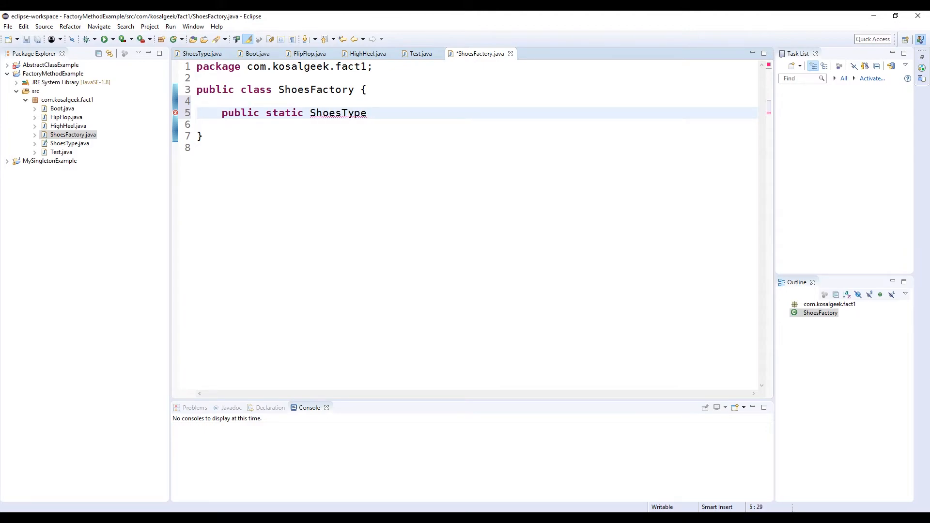
text(getShoes() {)
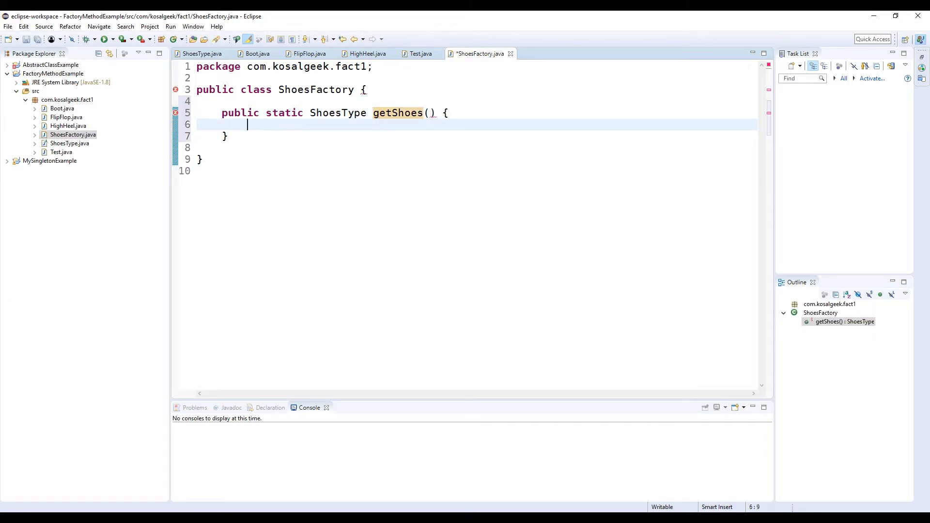
Give getShoes a 'type' parameter, removing the mistaken String type.
click(433, 113)
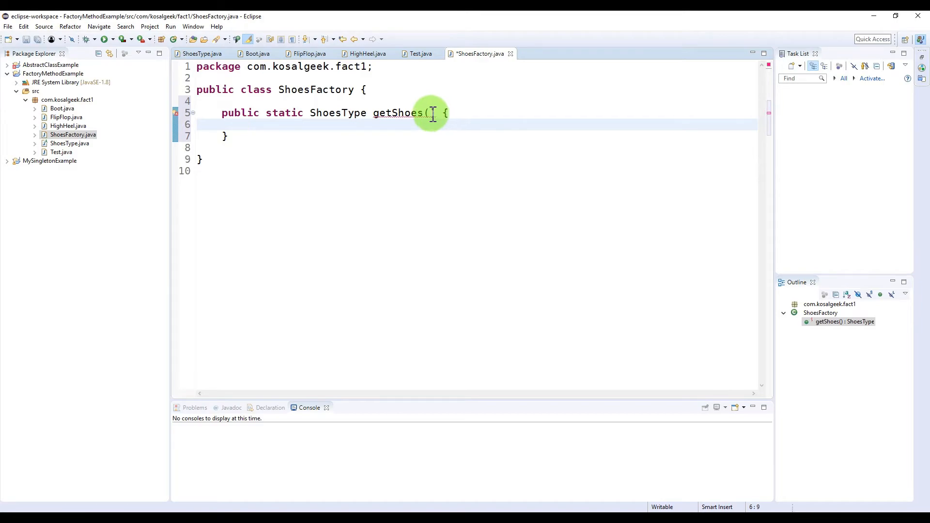
text(String)
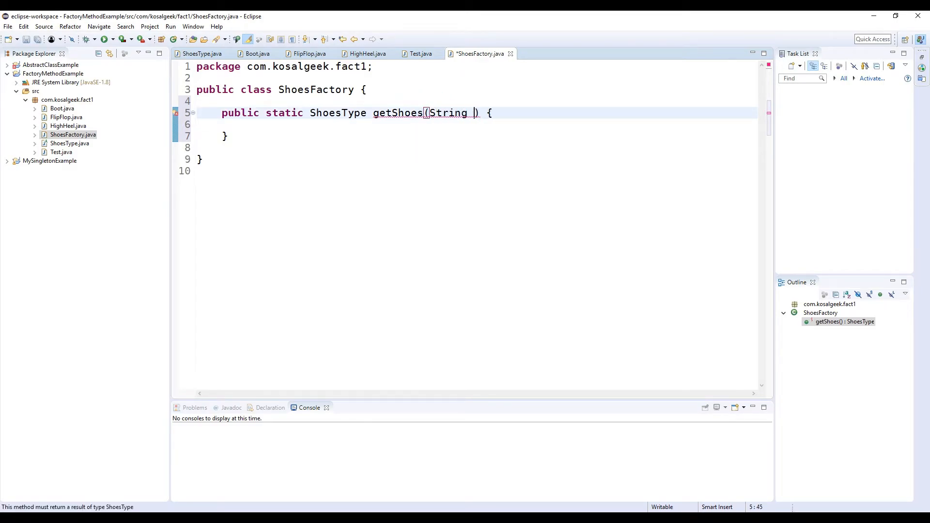
text(type)
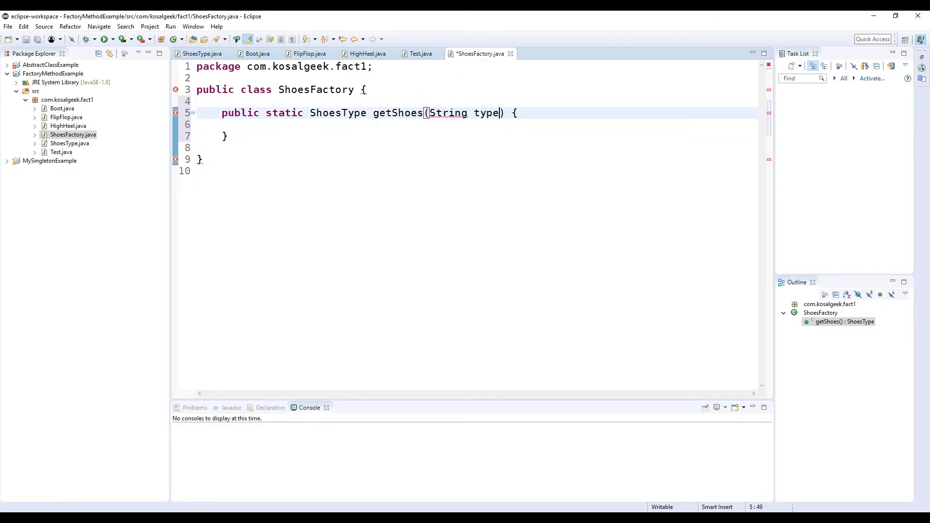
double_click(448, 113)
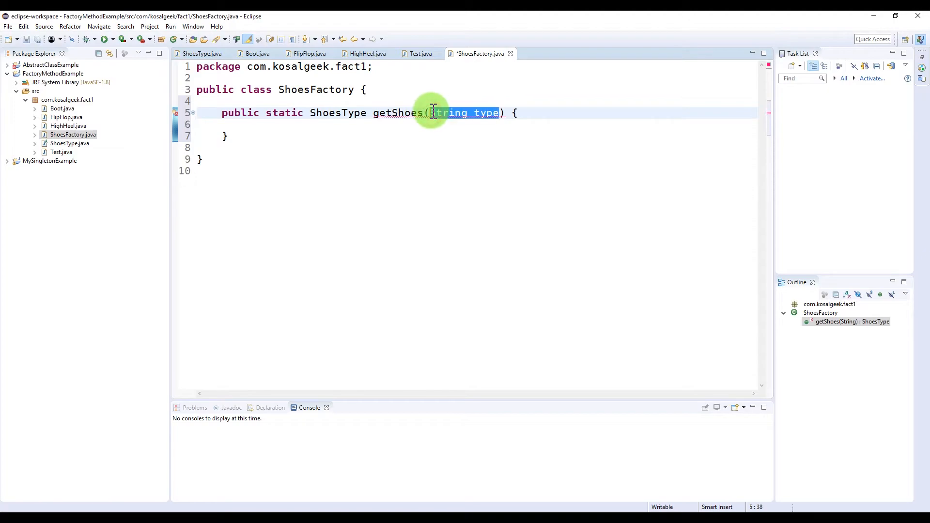
key(Delete)
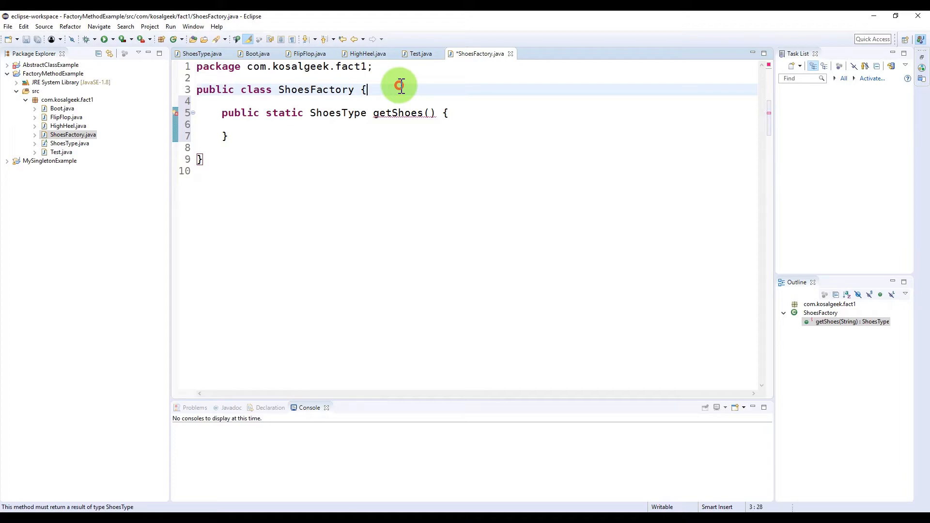
right_click(67, 99)
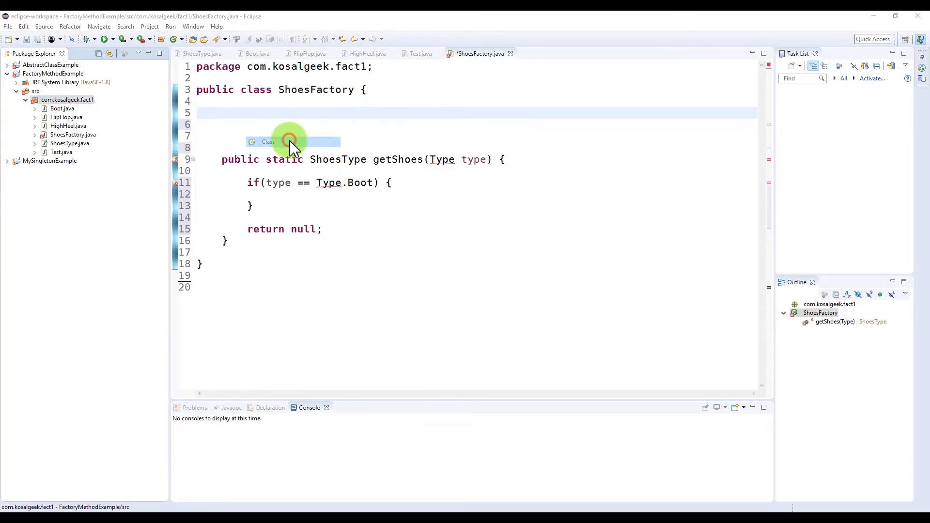
Create Type.java as a public enum with constants Boot, Flipflop and HighHeel.
click(268, 141)
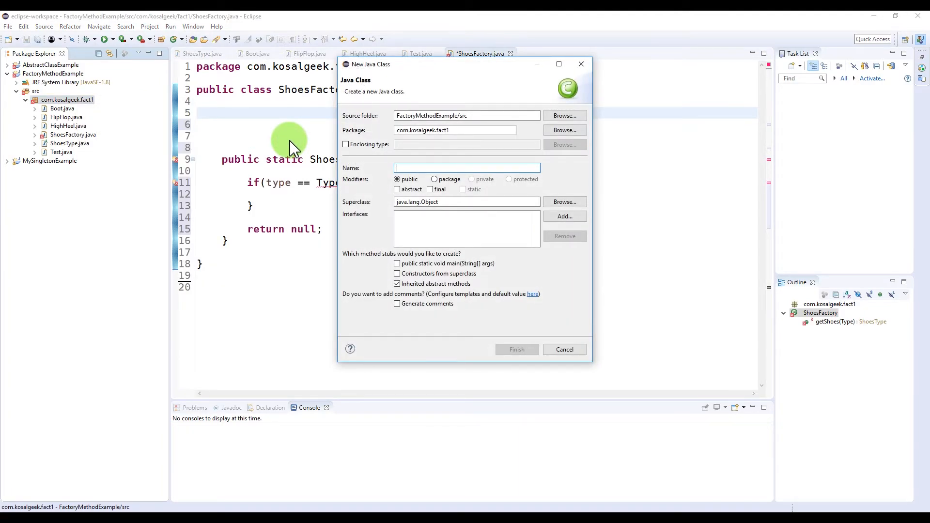
click(515, 349)
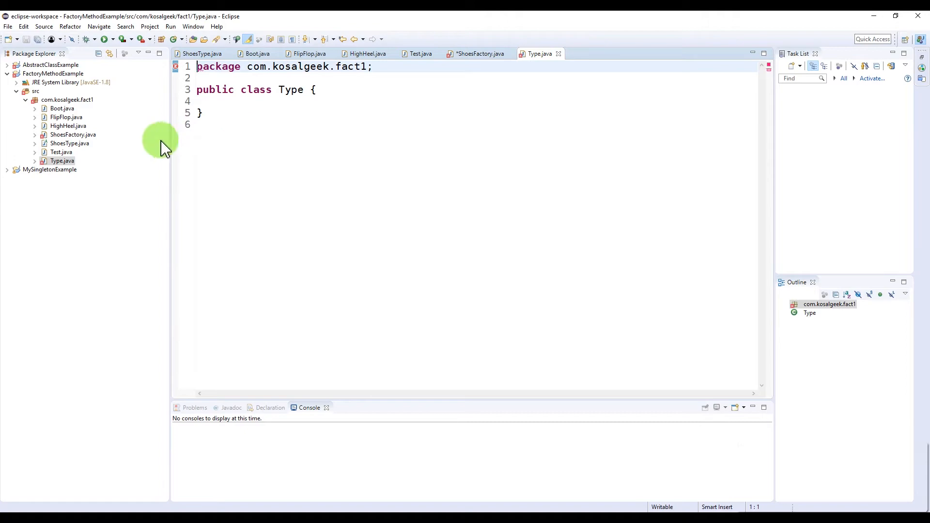
text(enu)
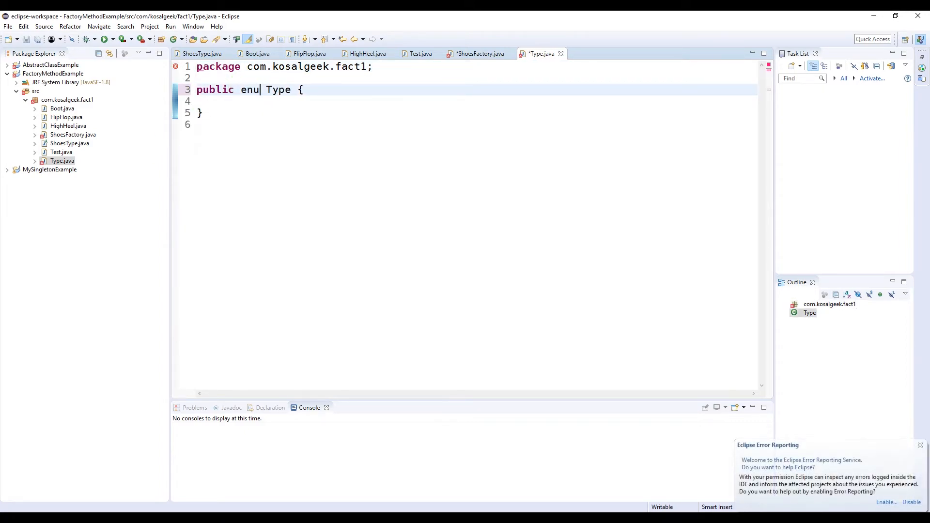
text(m)
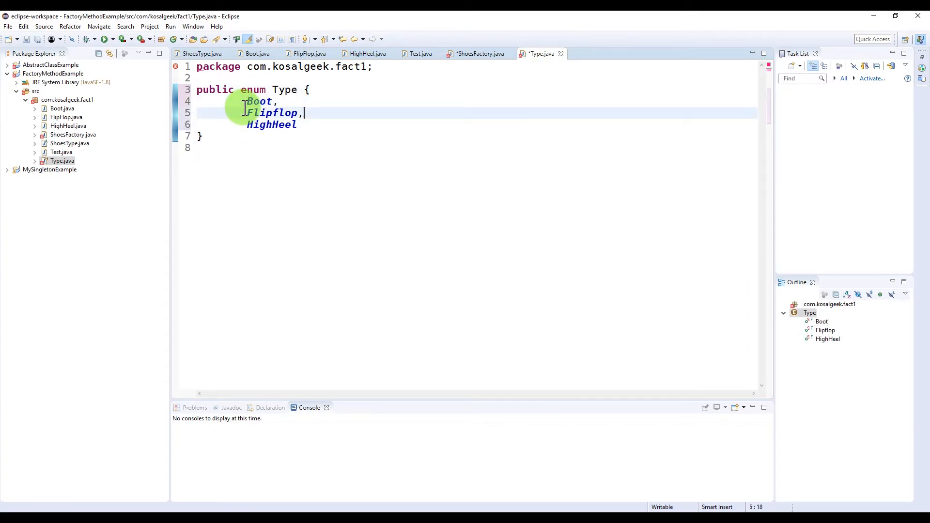
click(477, 53)
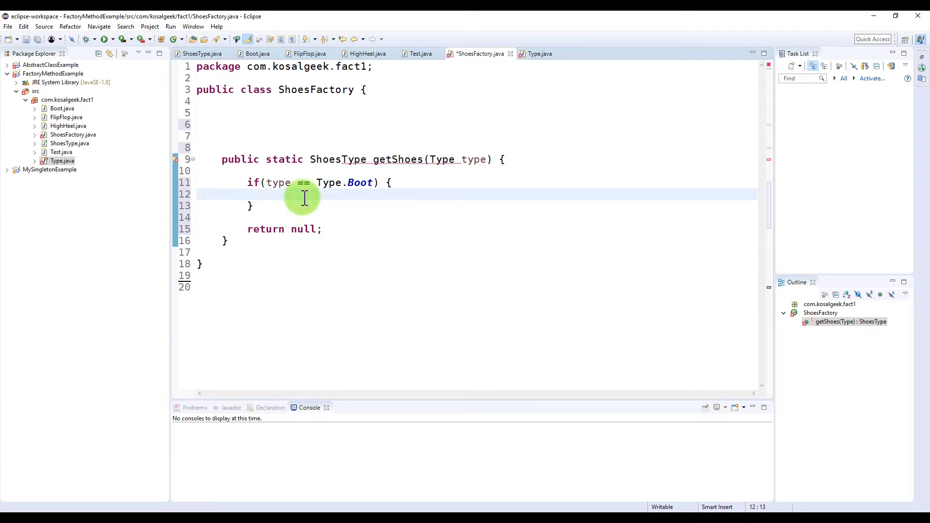
Return new Boot(), FlipFlop() or HighHeel() for each matching Type in getShoes, and save.
text(return new Boot())
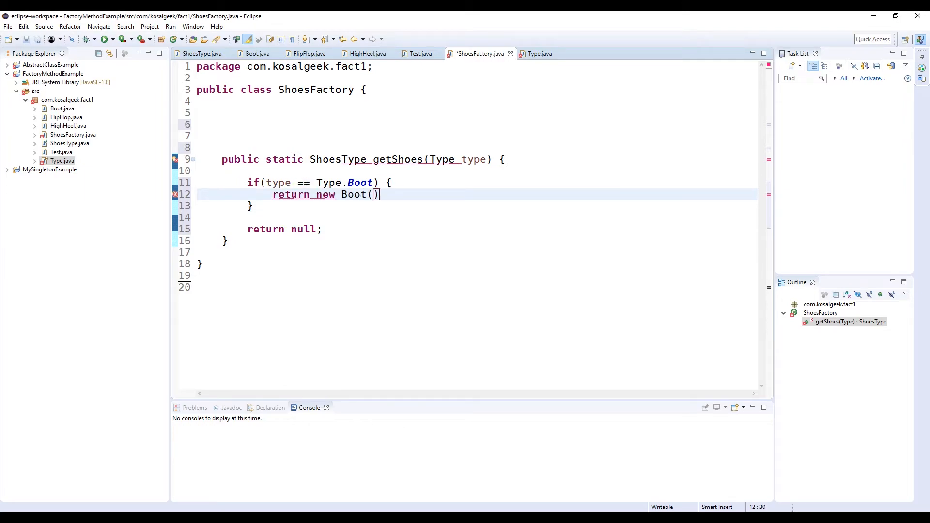
text(else if(type ))
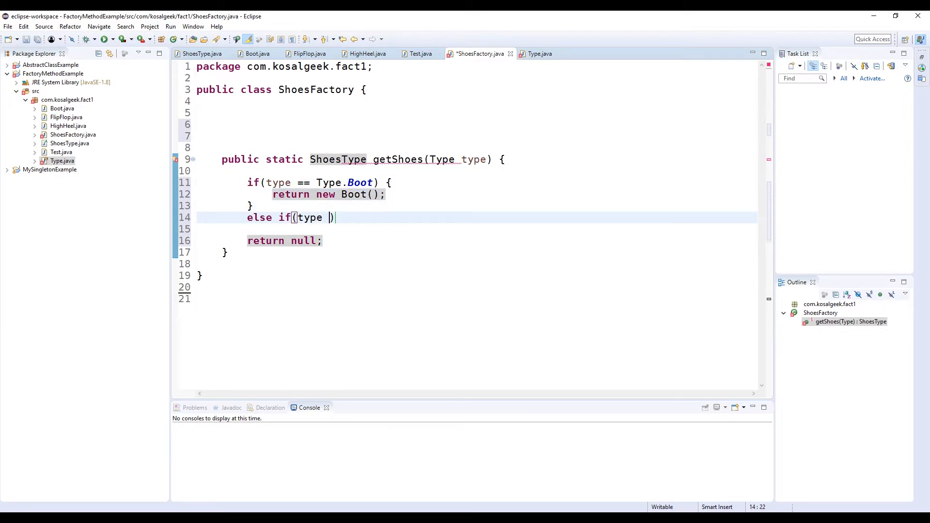
text(== Type.Flipflop)
text(return newe)
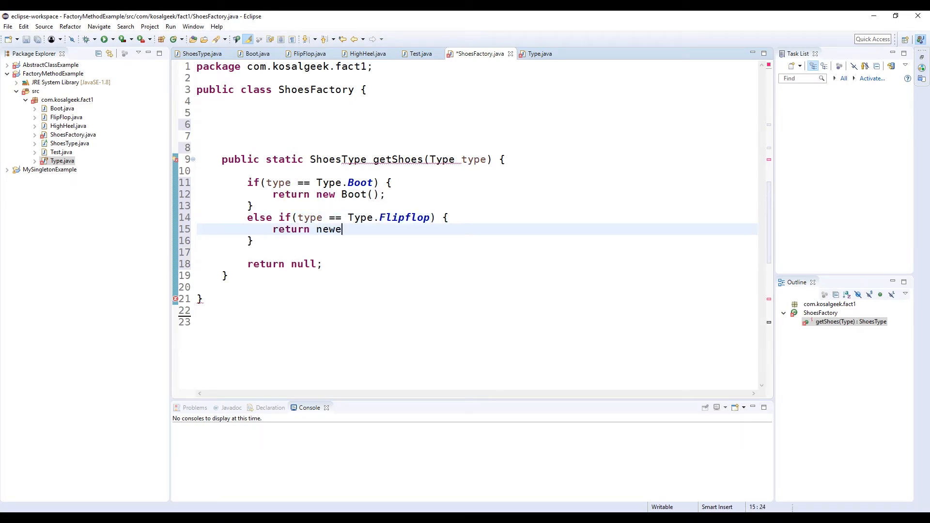
text(FlipFlop())
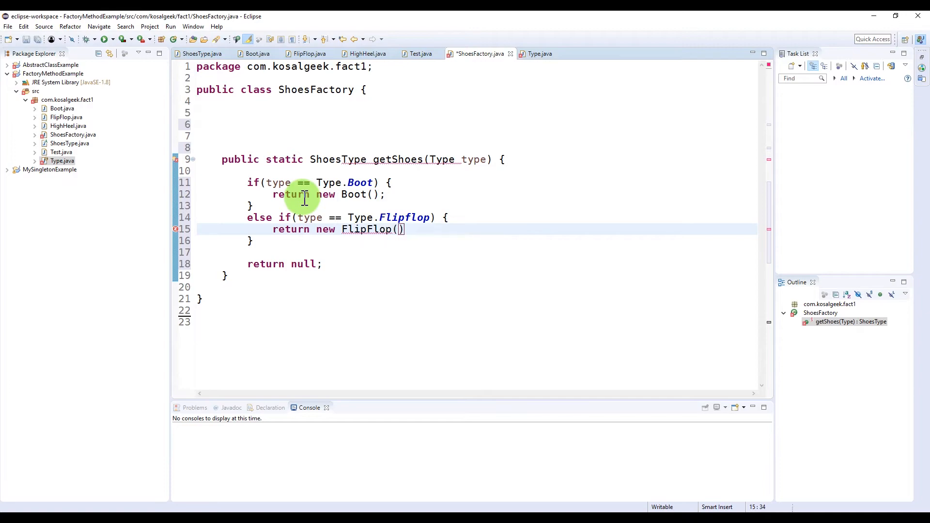
text(else if(type == ))
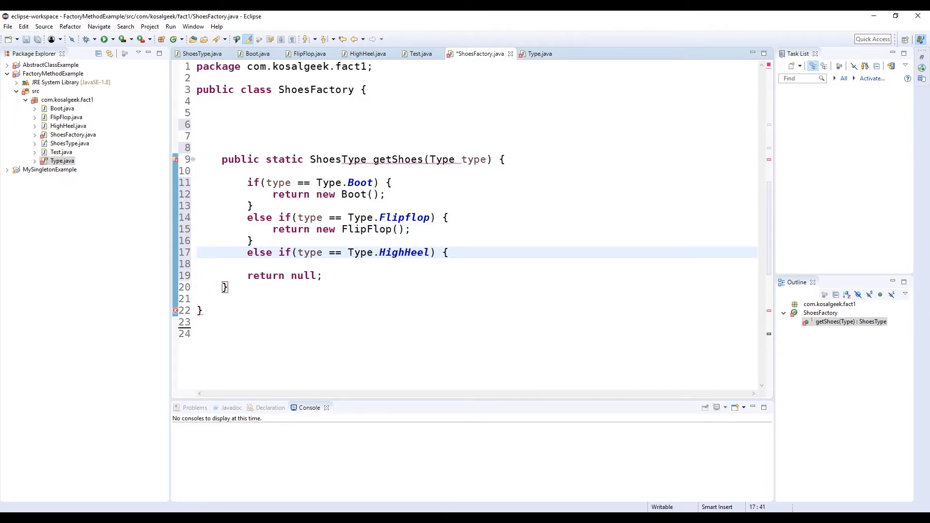
text(return)
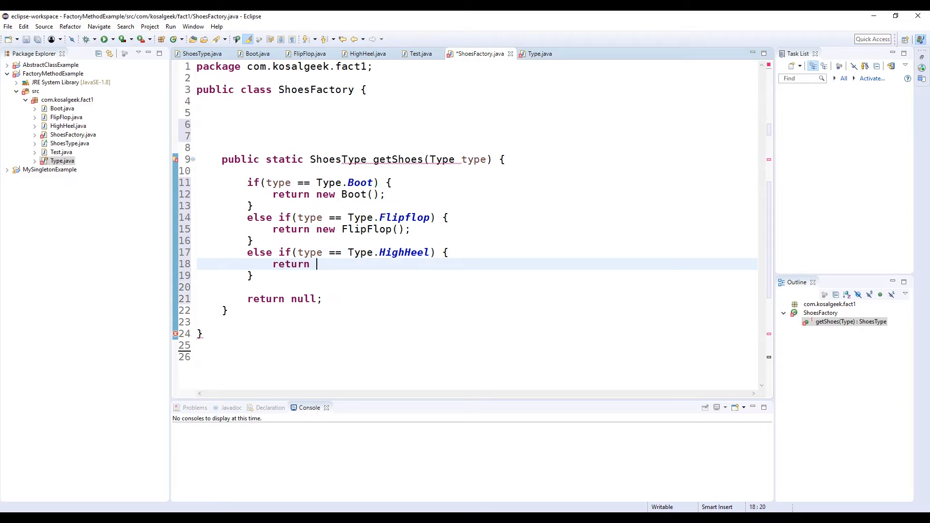
text(new HighHeel();)
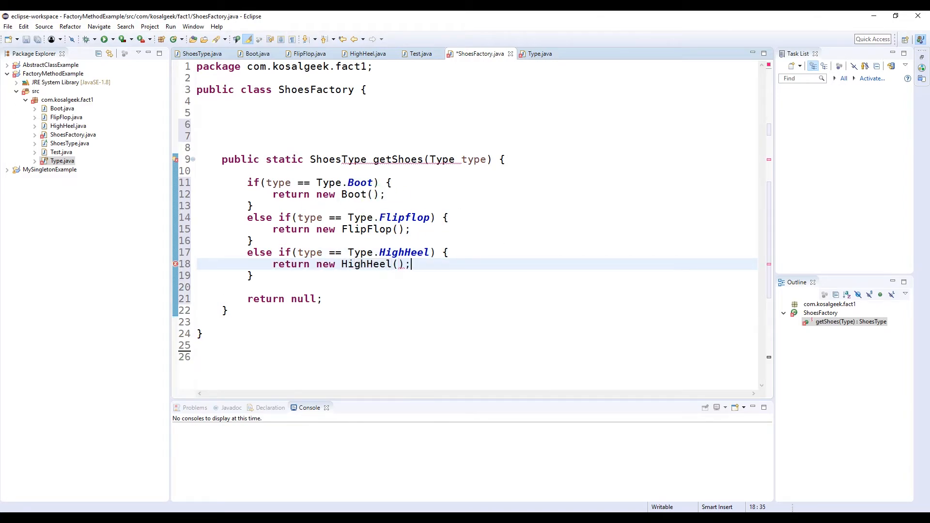
key(ctrl+s)
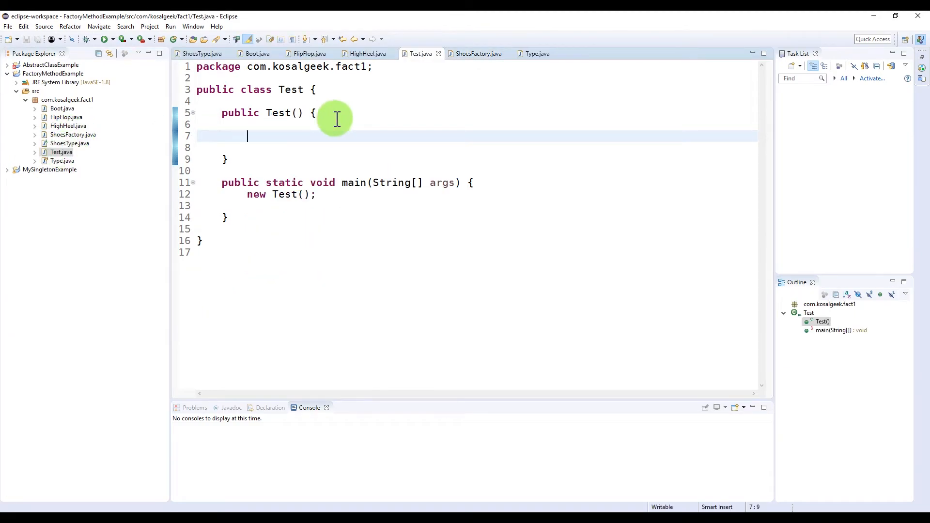
Print the three factory shoe prices in Test() and run it to show 20.0, 5.0 and 40.0.
text(ShoesType type1 = ShoesFactory.getShoes(Type.Boot);)
text(System.out.println(type1);)
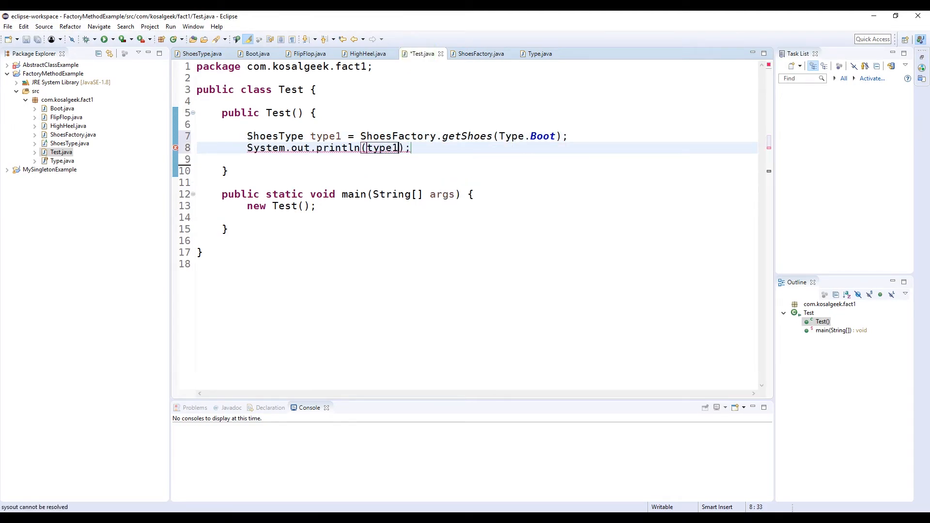
click(105, 39)
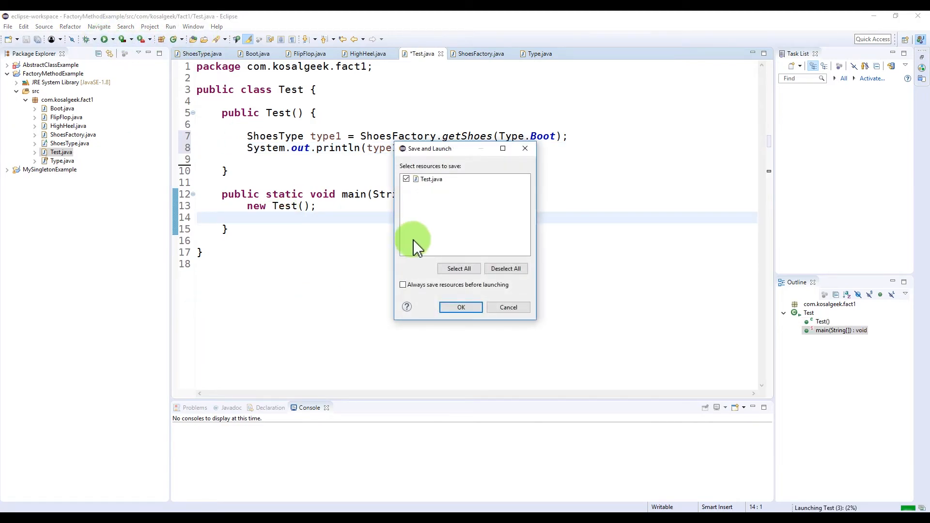
click(461, 307)
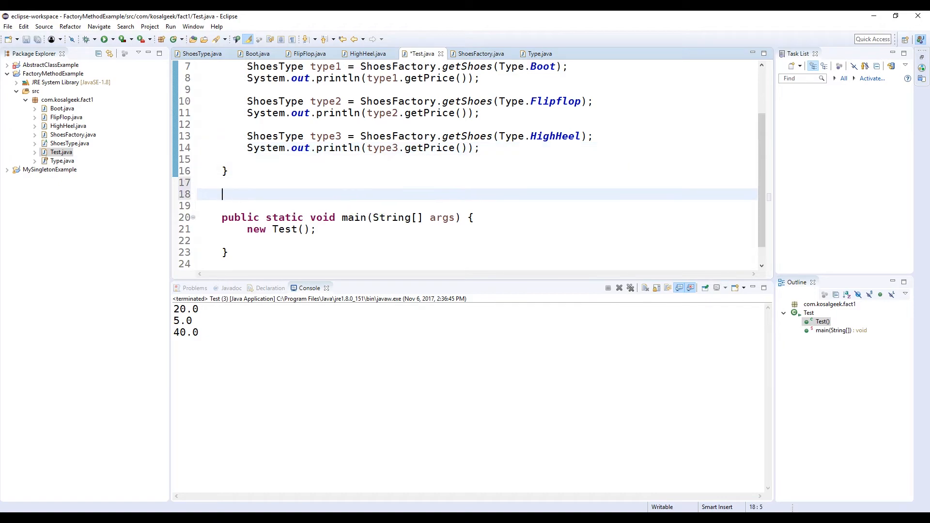
Declare sum(ArrayList<ShoesType> priceList), build an ArrayList<Shoes> priceList adding type1 three times, and call sum(priceList).
text(public double sum()
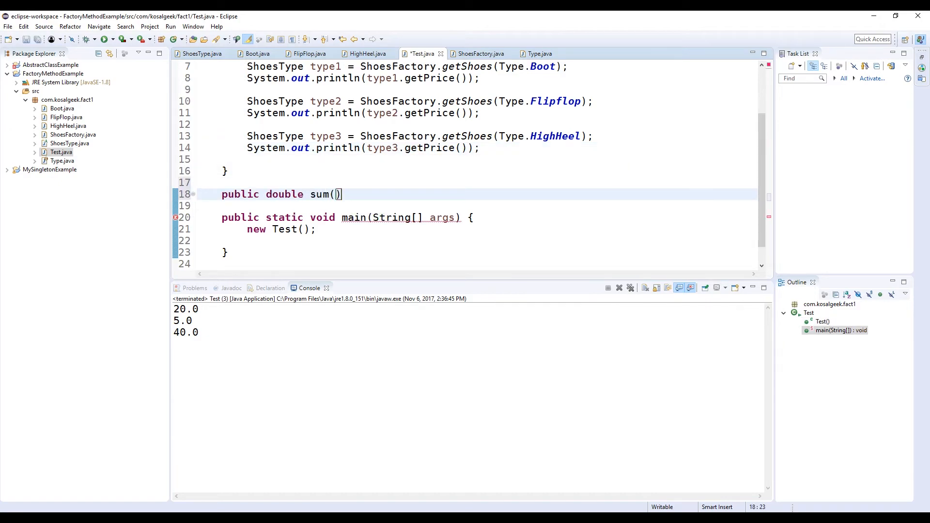
text(ArrayList<ShoesType> priceList)
text(return ;)
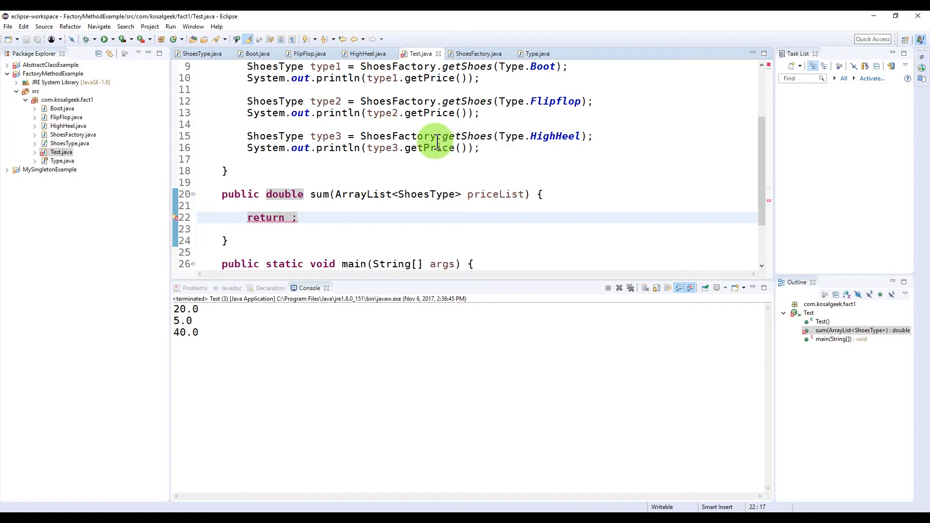
text(ArrayList<ShoesType> priceList = new ArrayList<>()
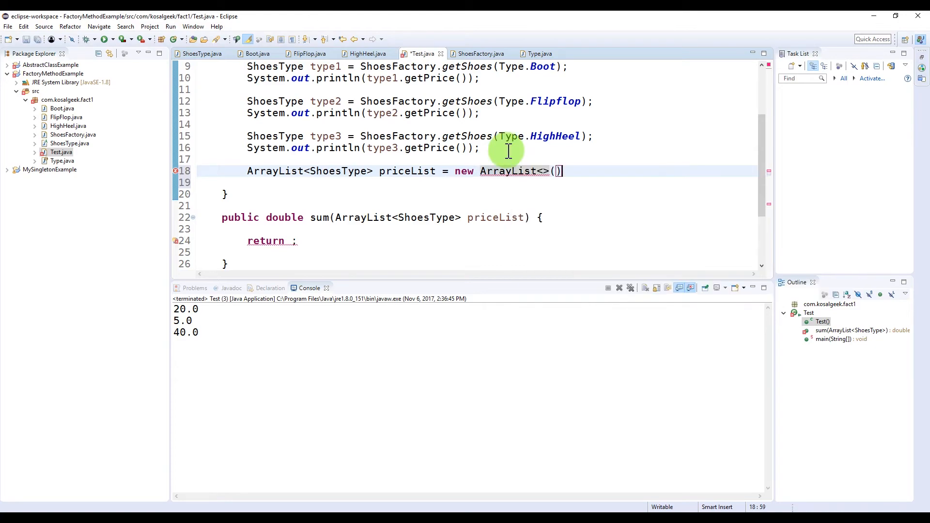
text(priceList.add(type1);)
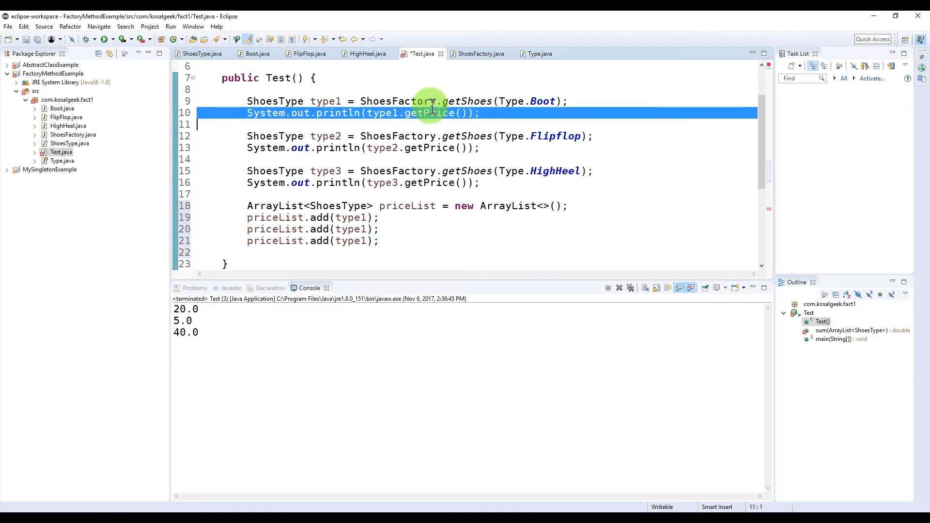
text(sum(priceList);)
text(for()
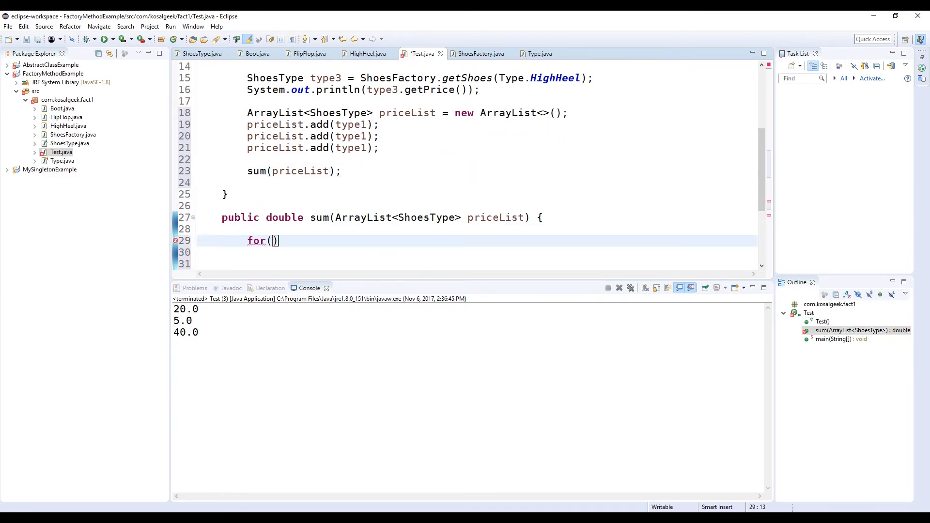
Make sum loop over each ShoesType, add type.getPrice() into a double total, and return total.
text(ShoesTprice:)
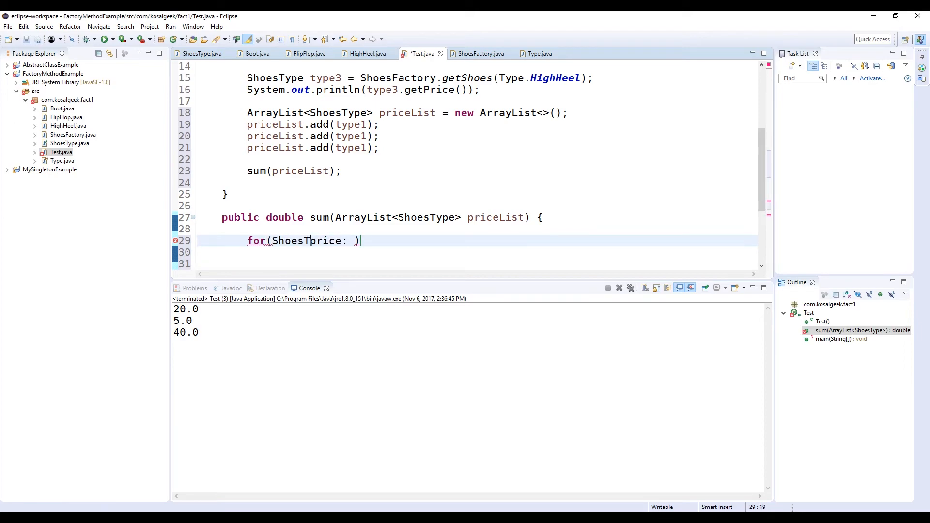
text(type : pr)
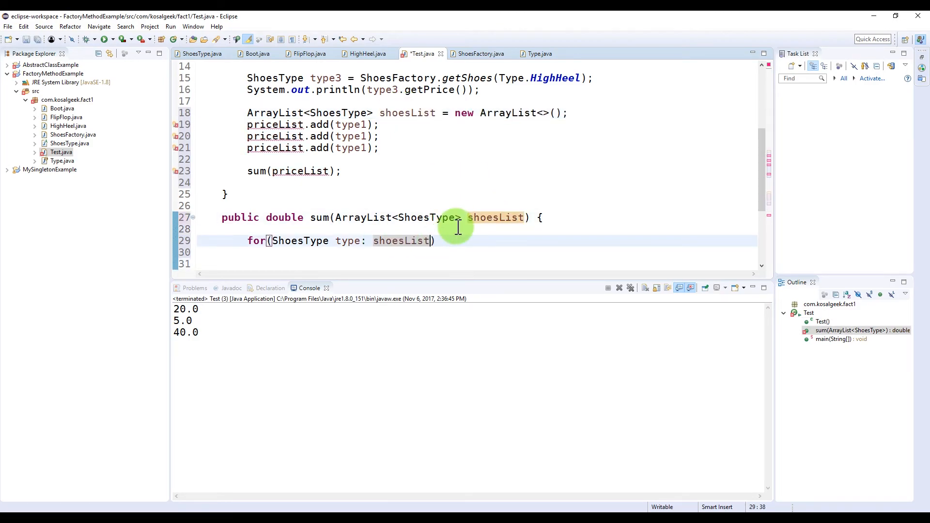
text({)
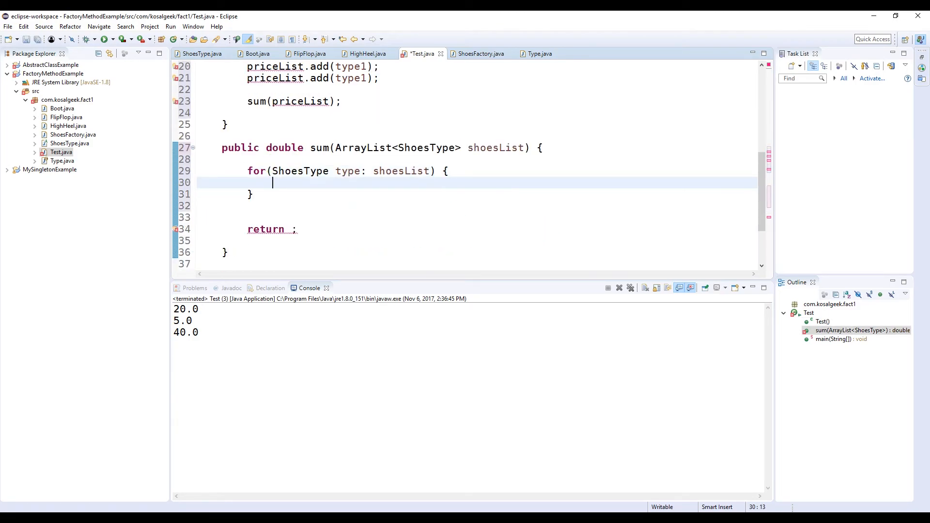
text(dboul total)
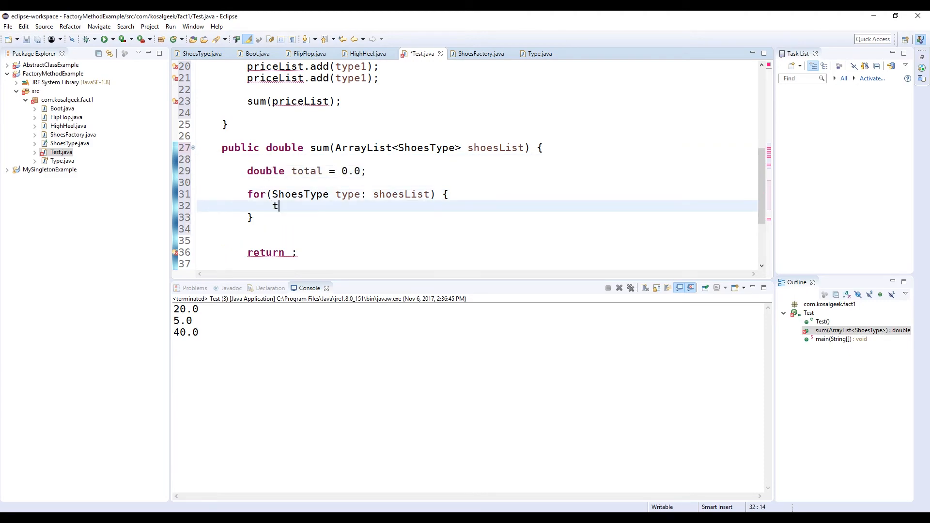
text(otal += type.getPrice();)
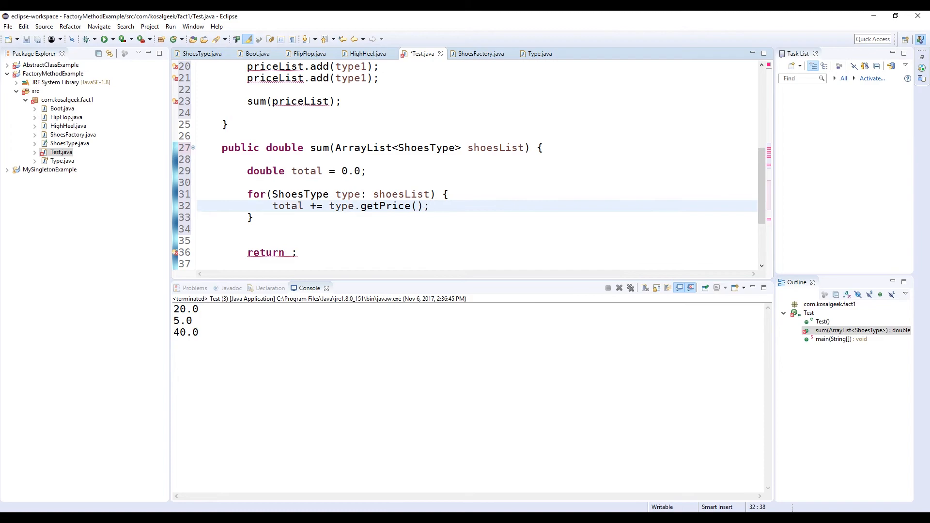
text(total)
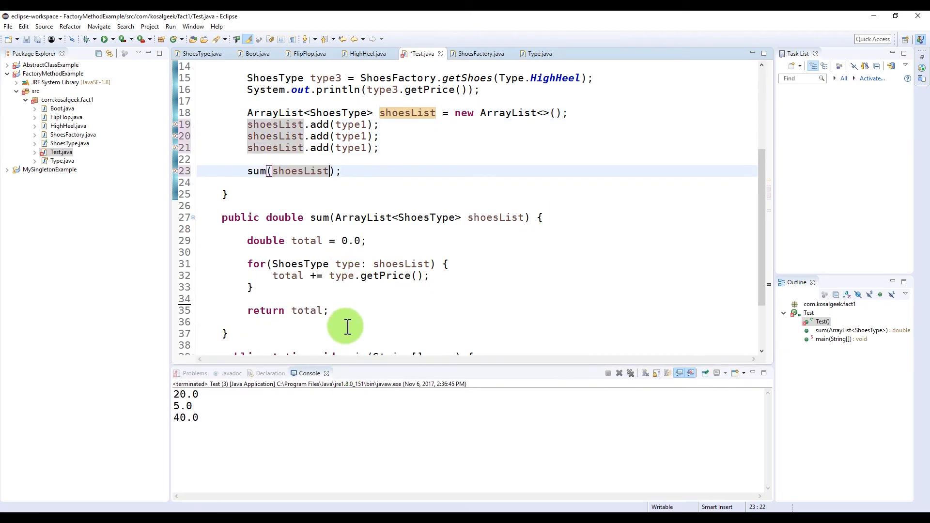
Print "total: " + sum(...) with System.out.println, run Test to show total: 60.0, and switch to ShoesType.java.
text(sys)
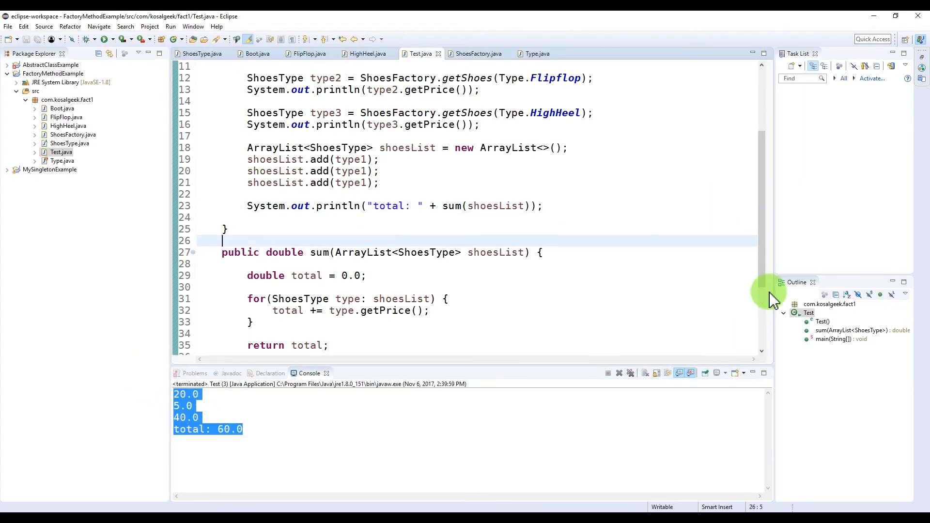
double_click(64, 109)
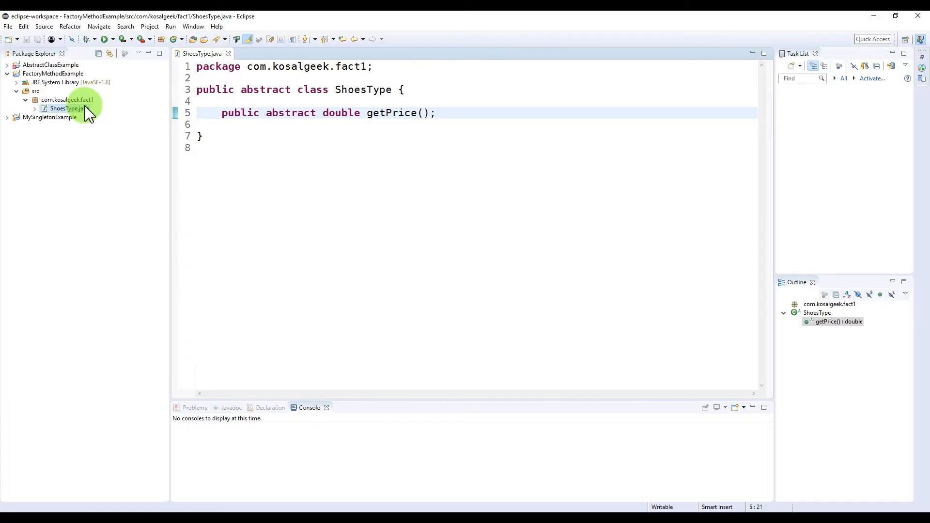